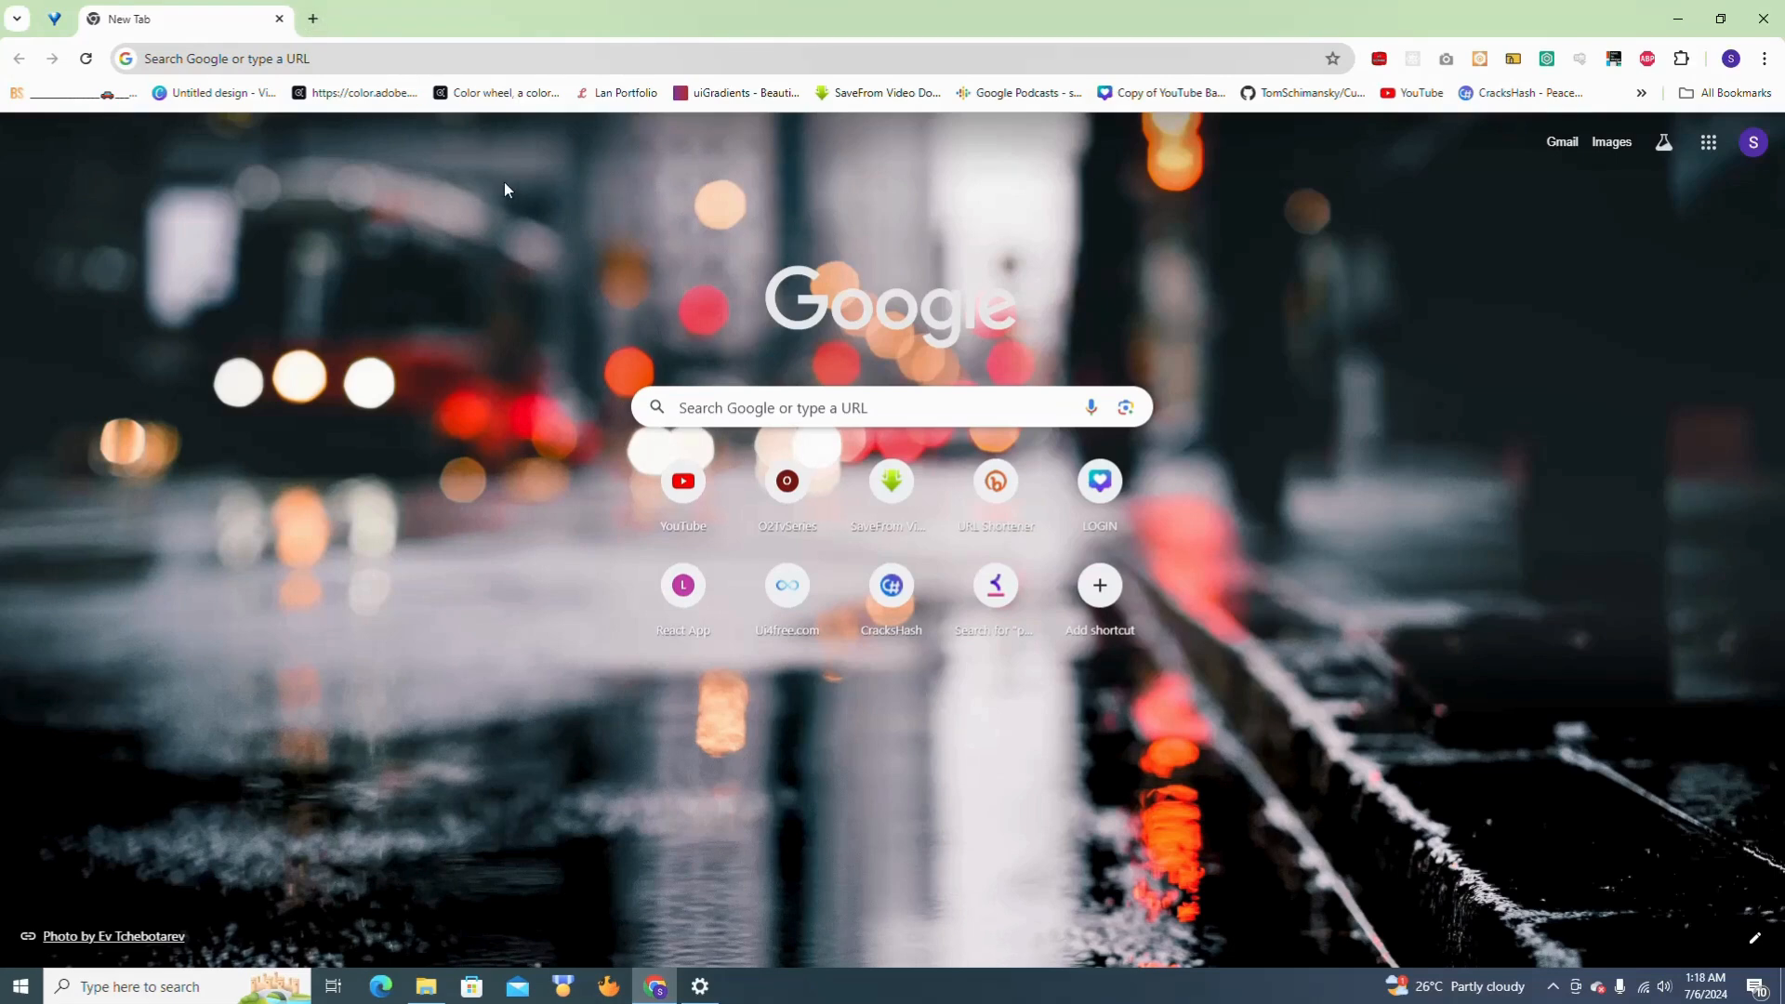
{"action": "mouse_move", "coordinate": [1110, 222]}
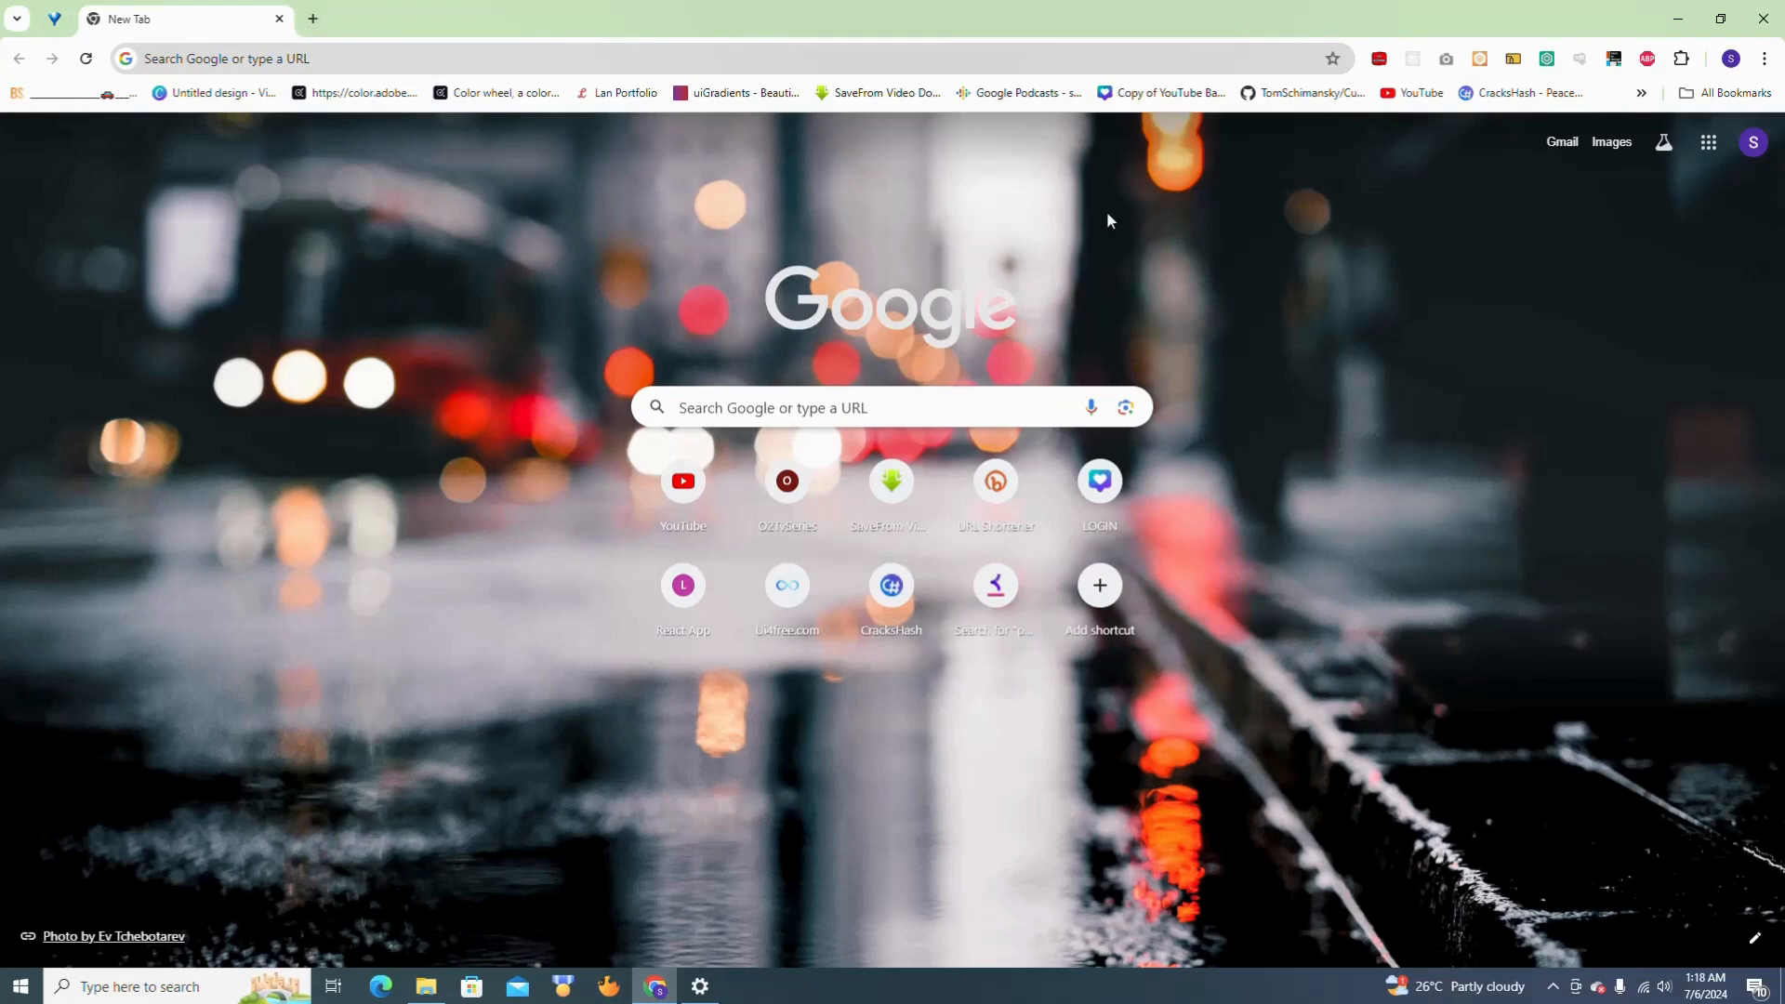
Step: Reach the Google Meet home page from the Google apps grid
{"action": "left_click", "coordinate": [1707, 141]}
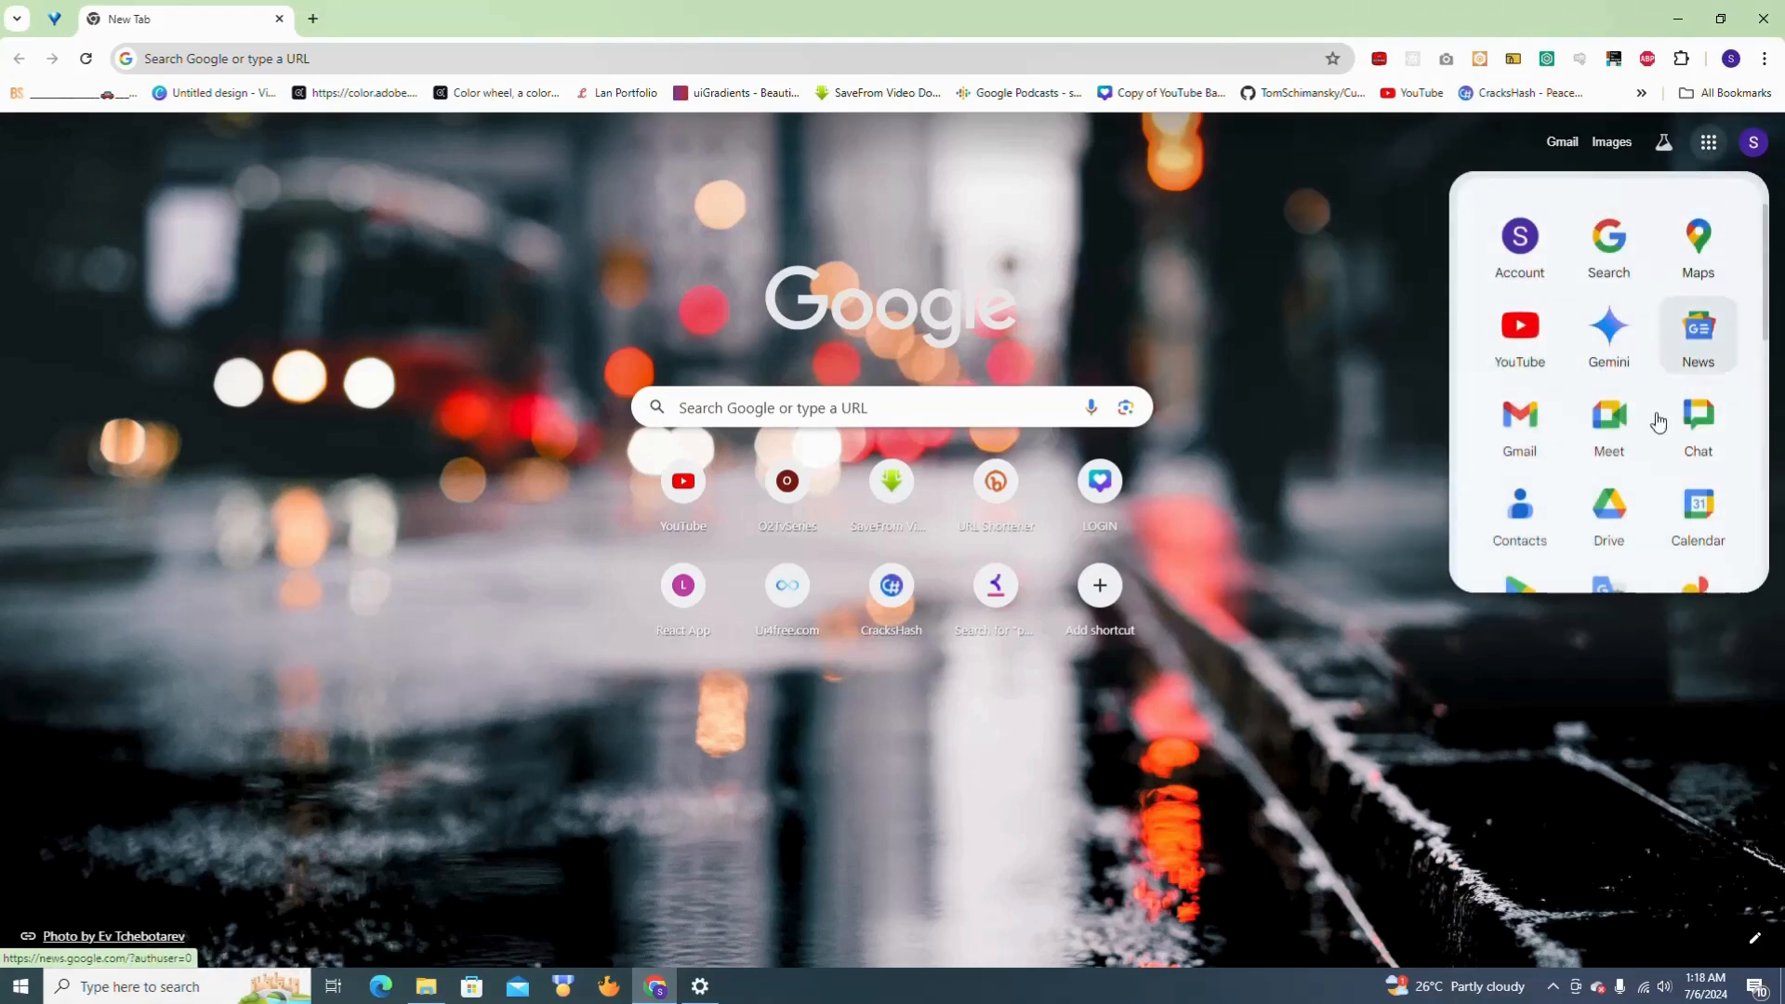
{"action": "left_click", "coordinate": [1608, 422]}
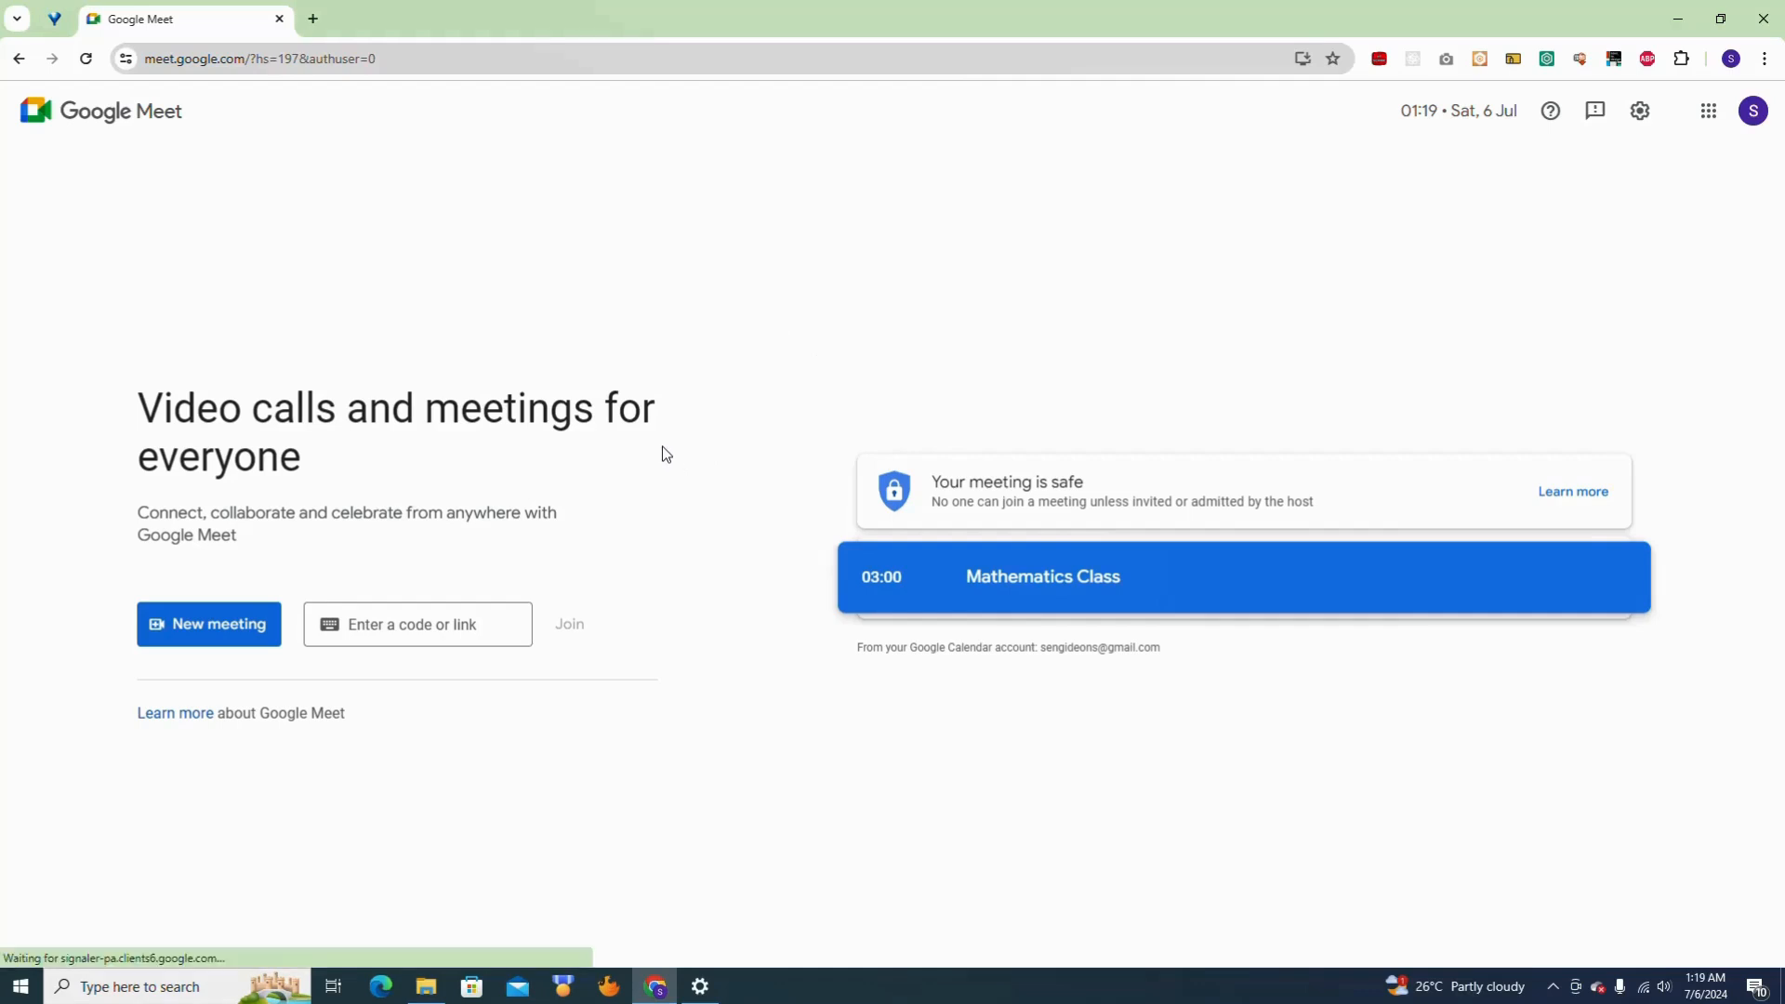
{"action": "mouse_move", "coordinate": [301, 577]}
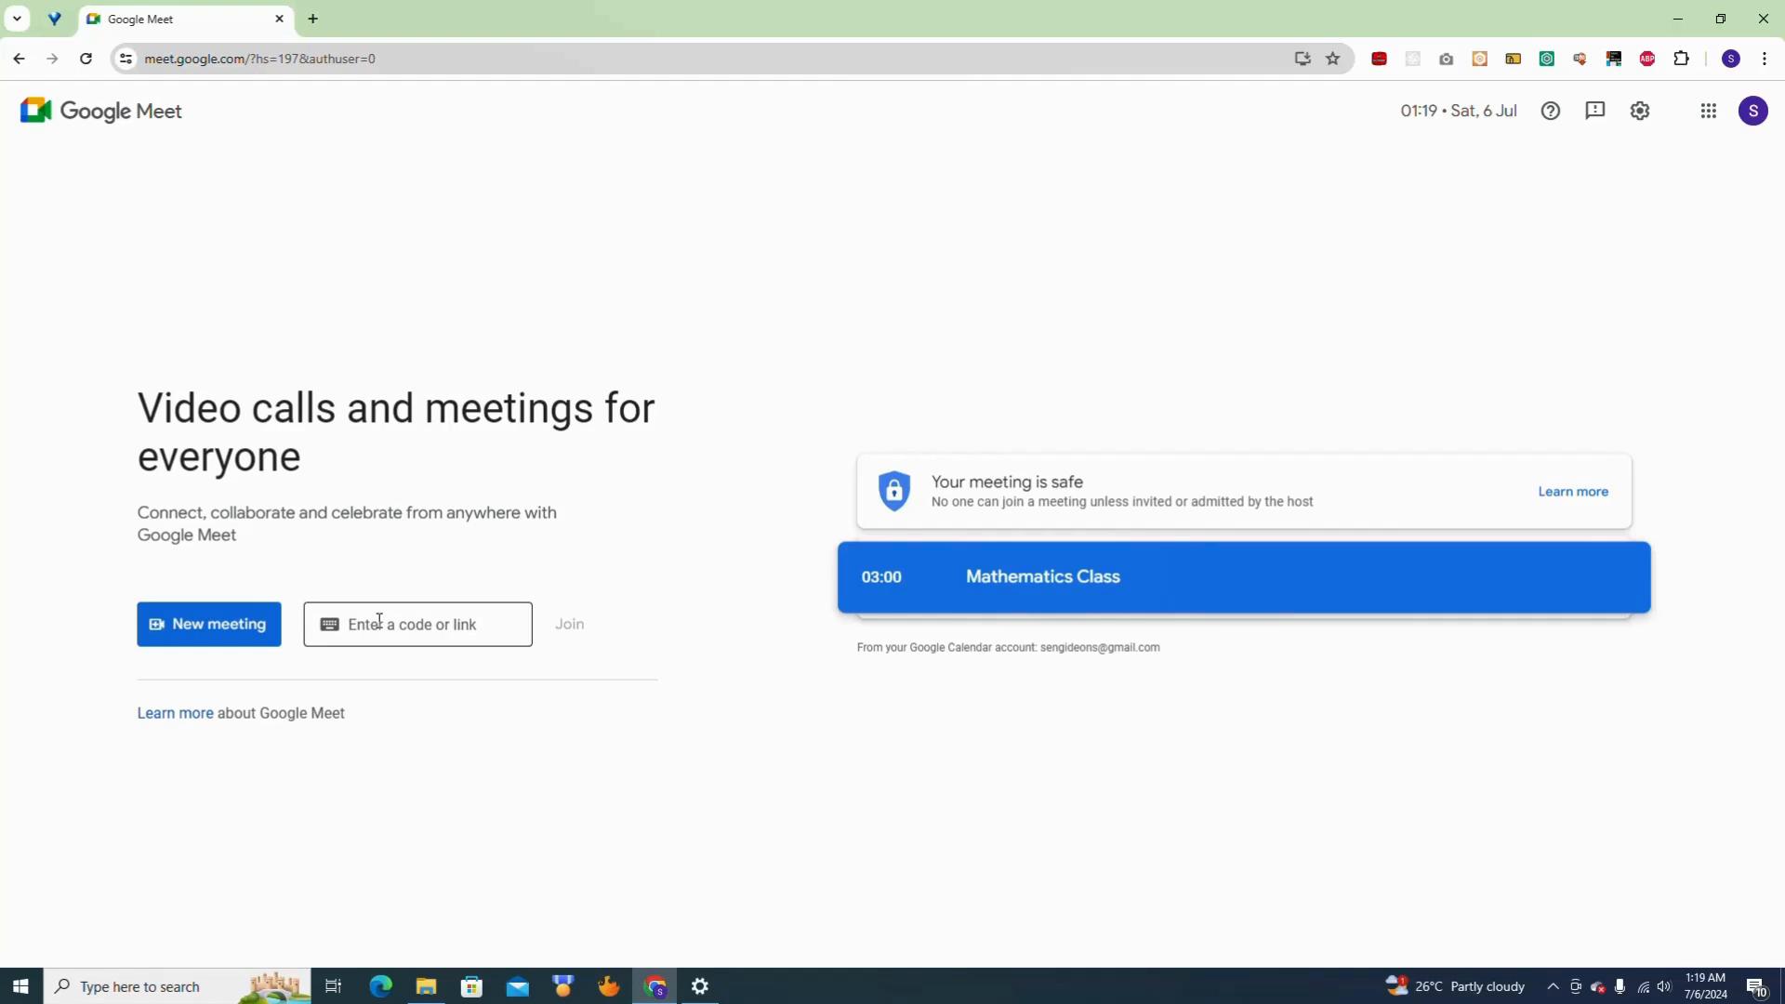
{"action": "mouse_move", "coordinate": [101, 671]}
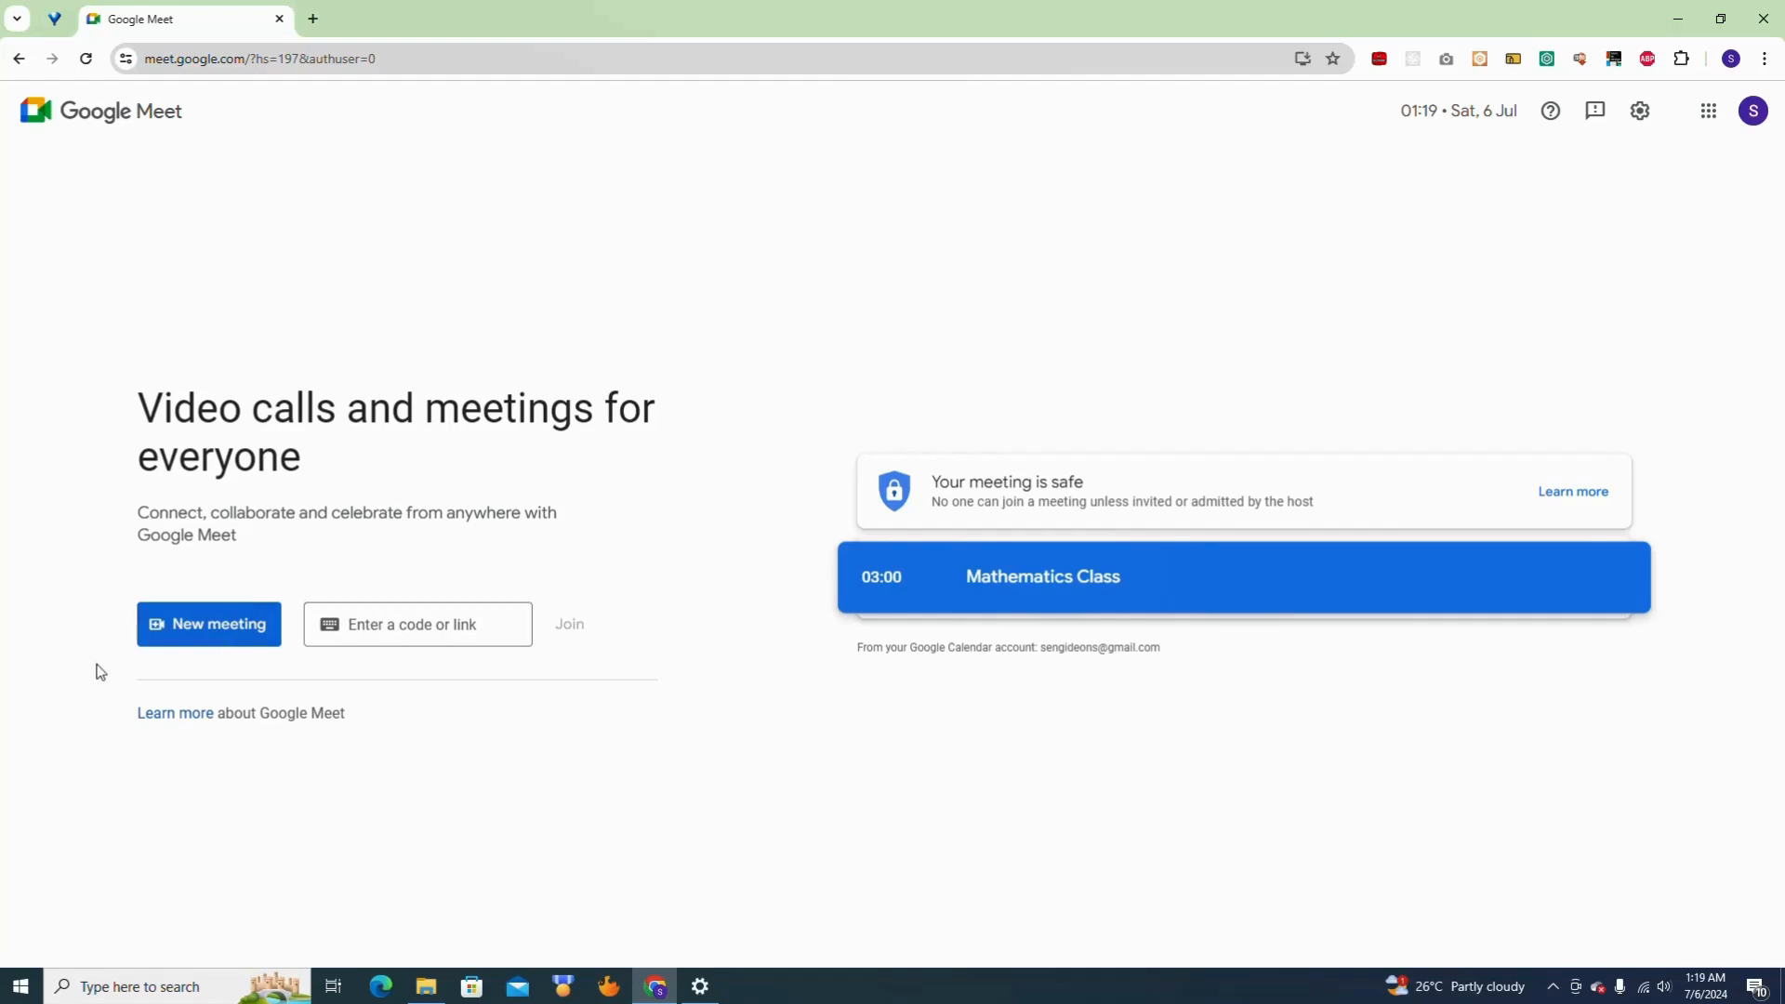
Step: Create a new Meet meeting for later rather than starting one now
{"action": "left_click", "coordinate": [208, 624]}
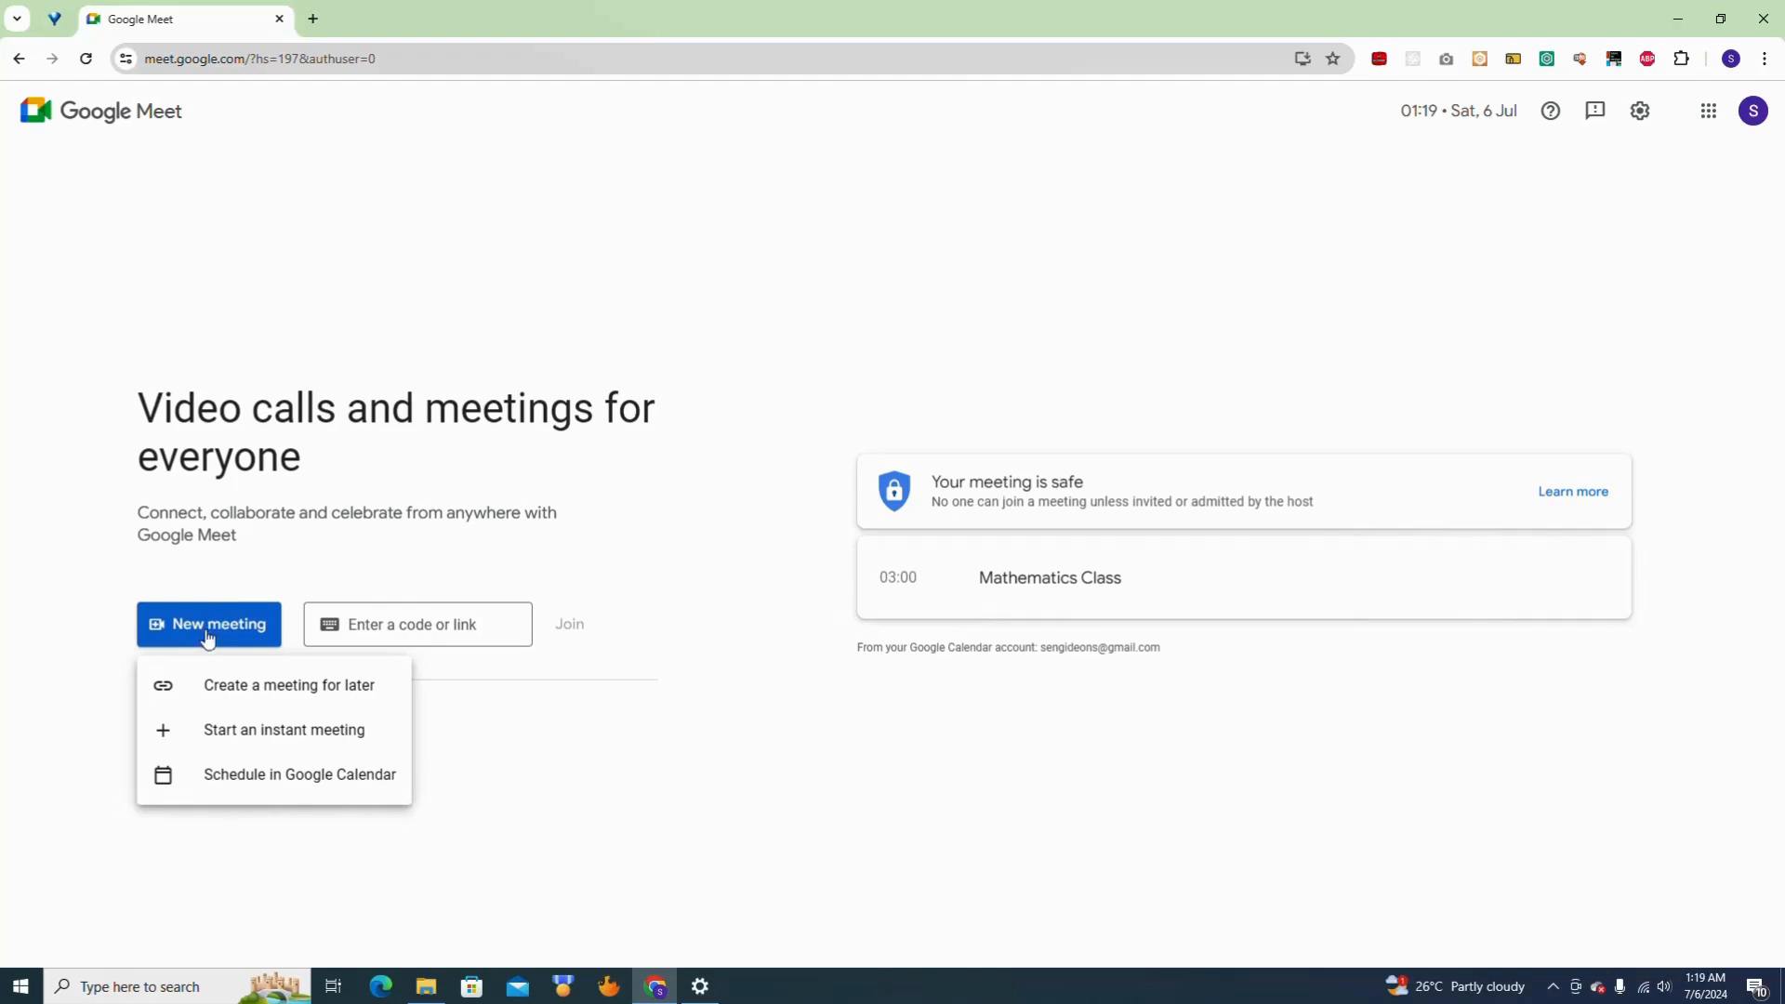
{"action": "mouse_move", "coordinate": [264, 694]}
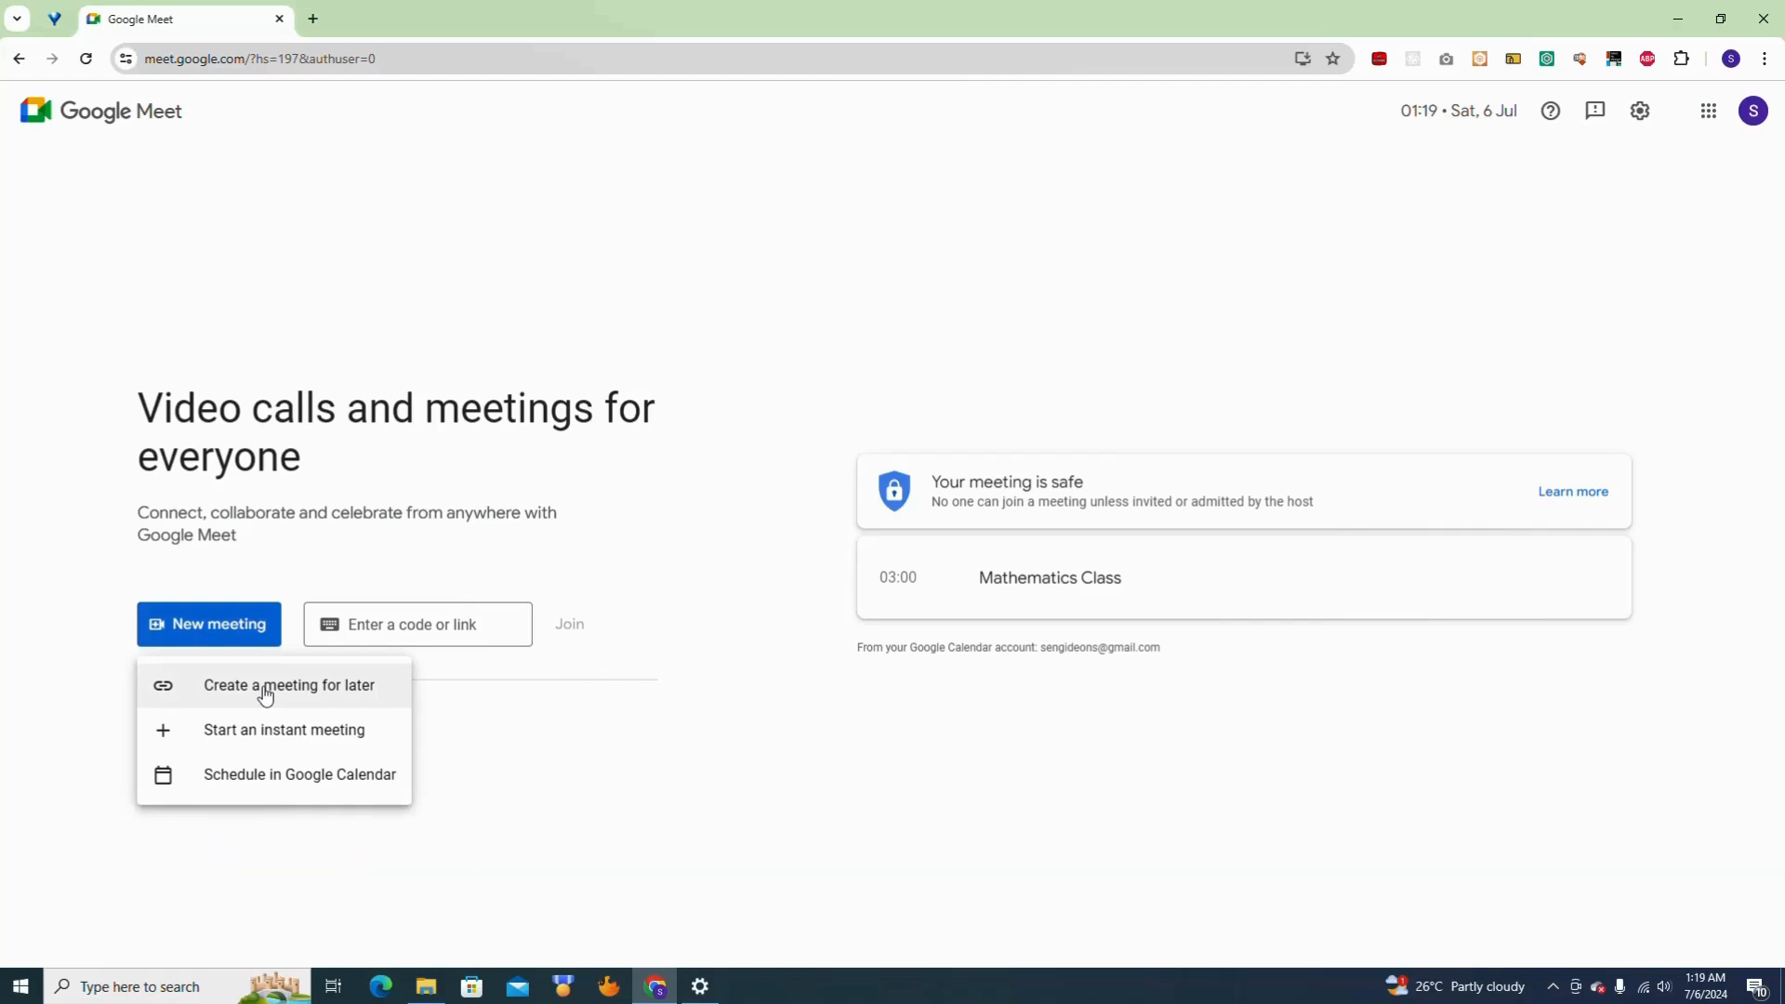
{"action": "mouse_move", "coordinate": [218, 693]}
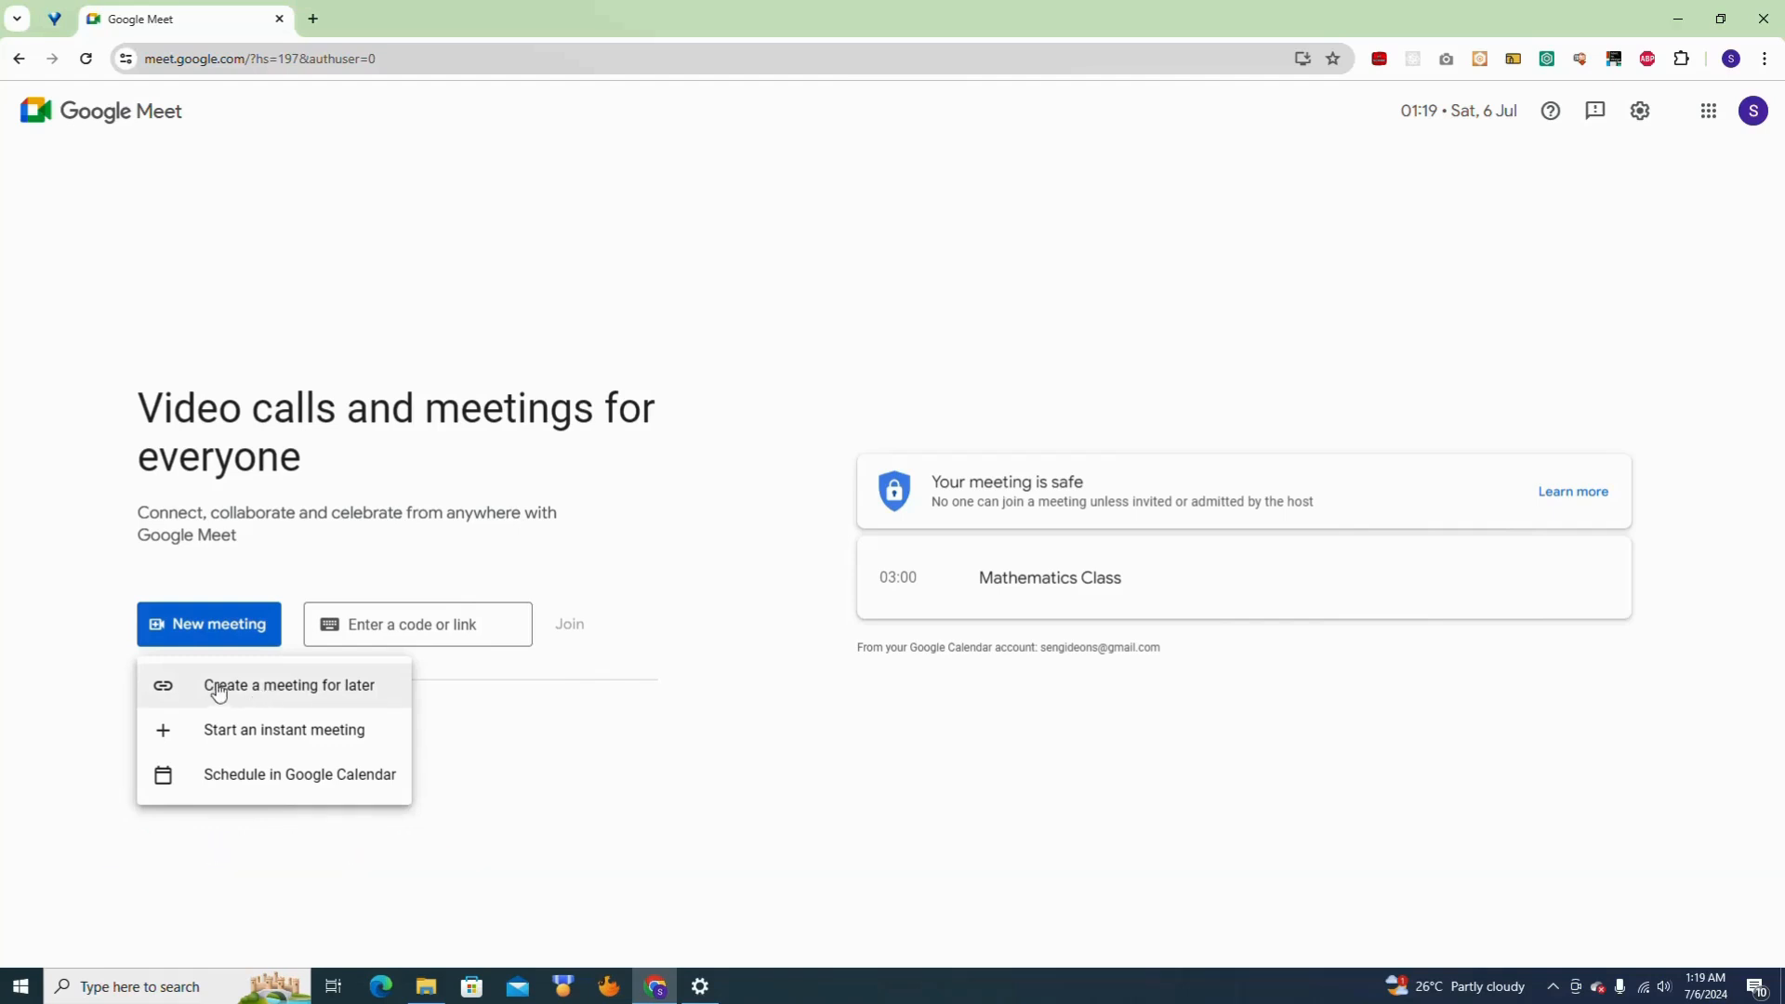
{"action": "left_click", "coordinate": [288, 684]}
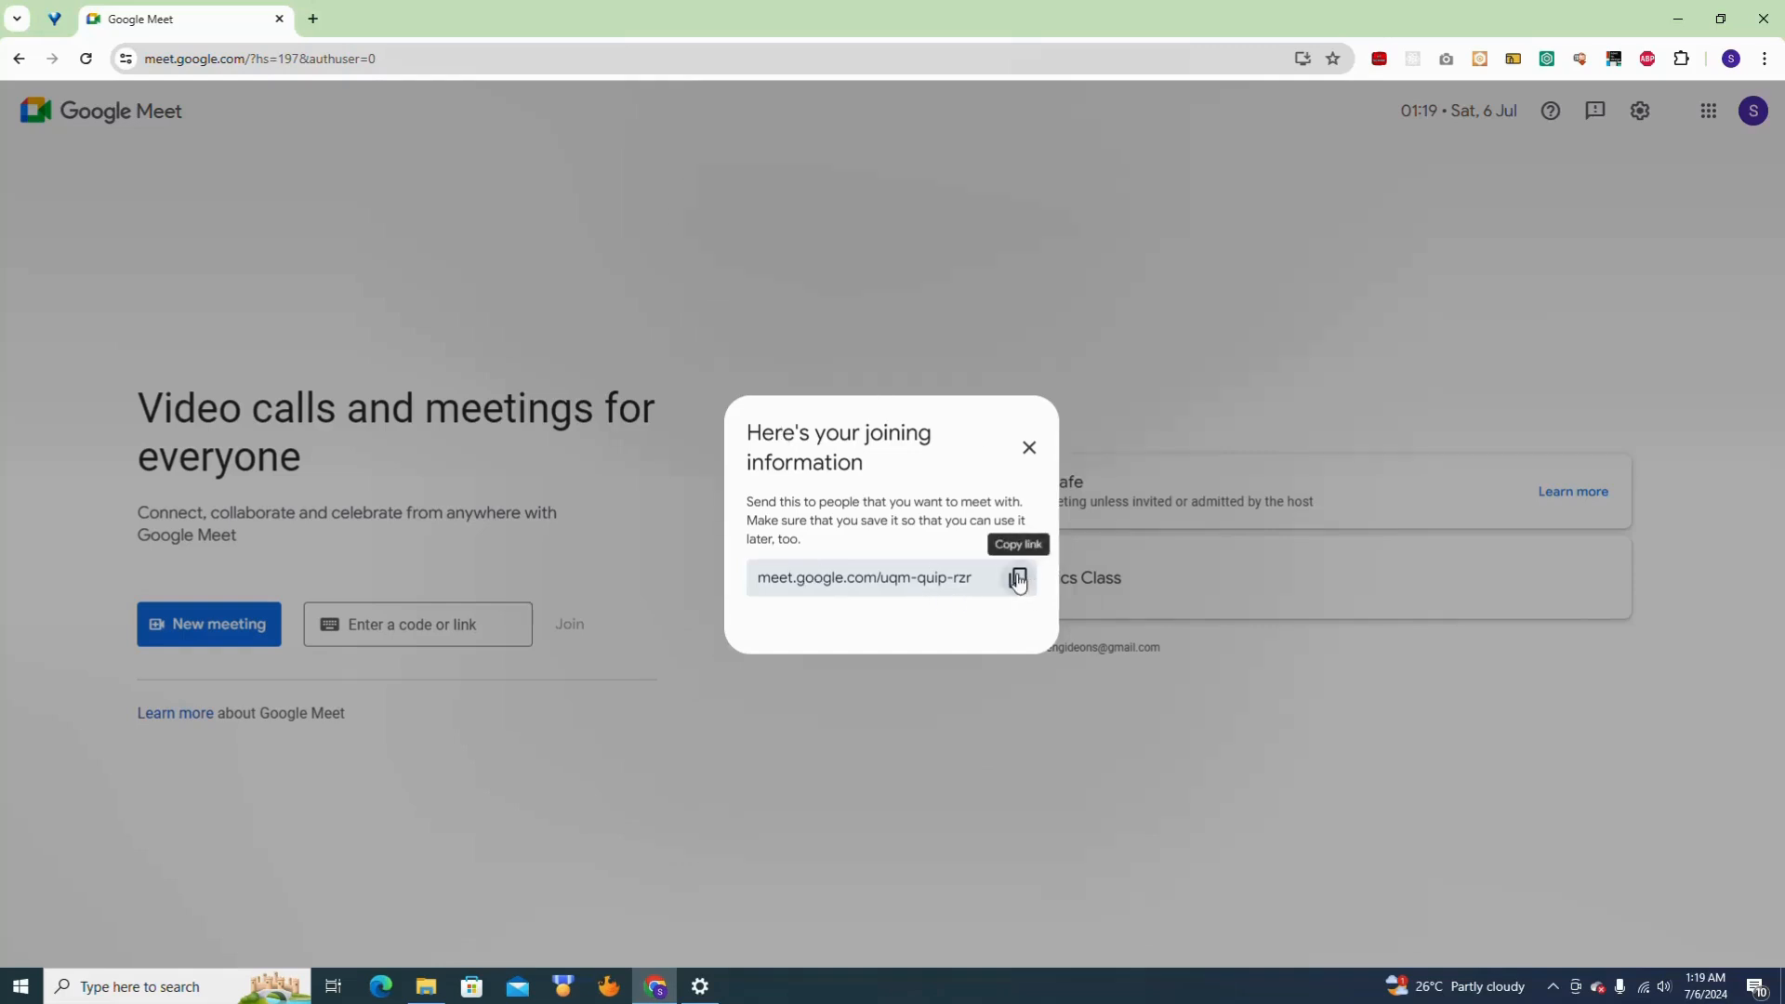
Step: Copy the uqm-quip-rzr joining link and bring up Windows search
{"action": "left_click", "coordinate": [1015, 578]}
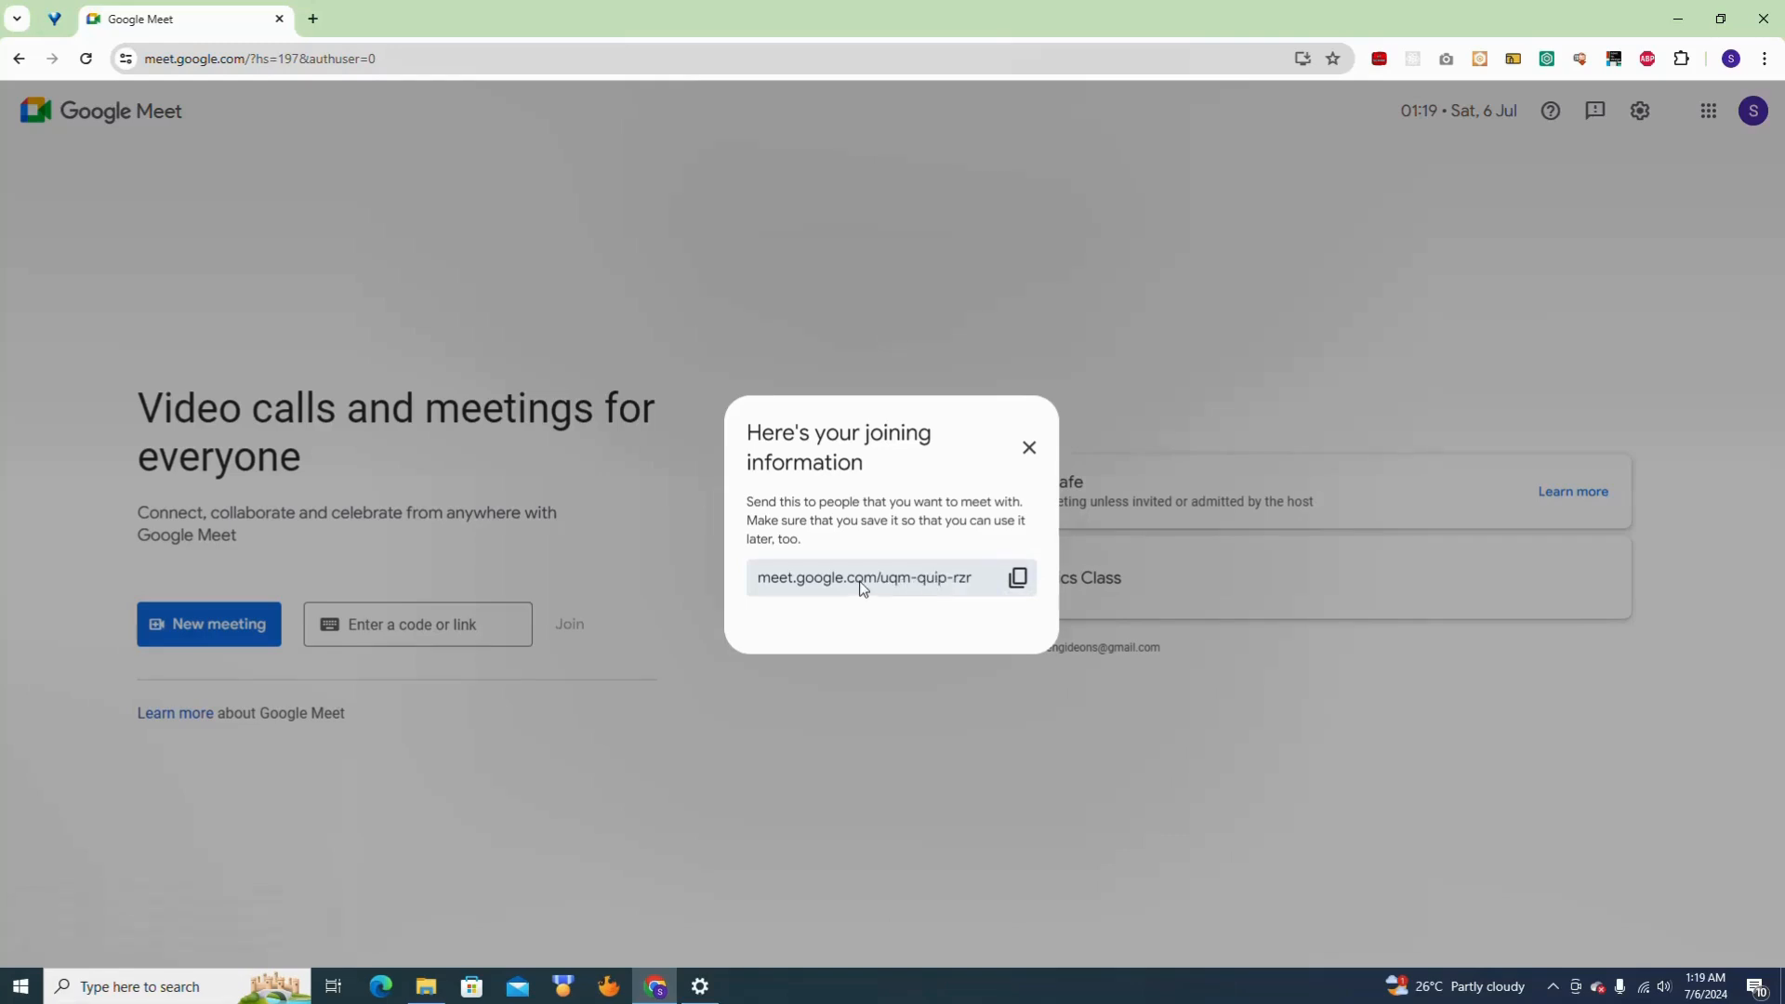
{"action": "mouse_move", "coordinate": [959, 580]}
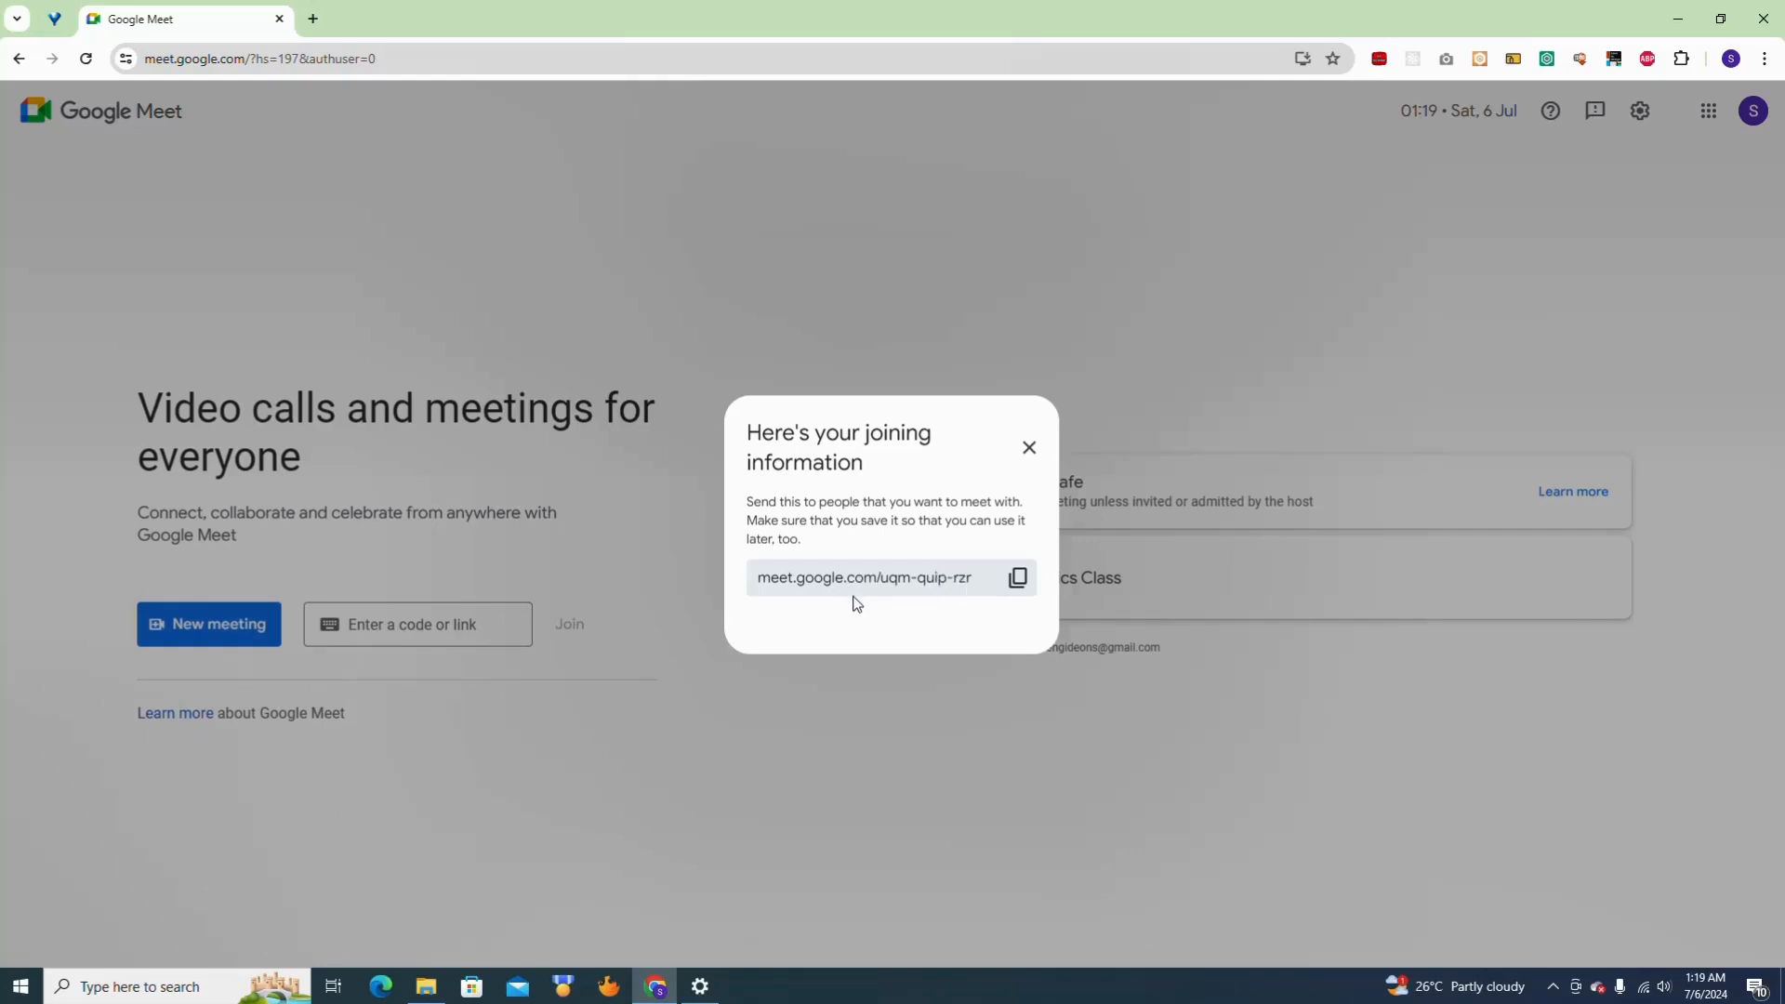
{"action": "mouse_move", "coordinate": [852, 612]}
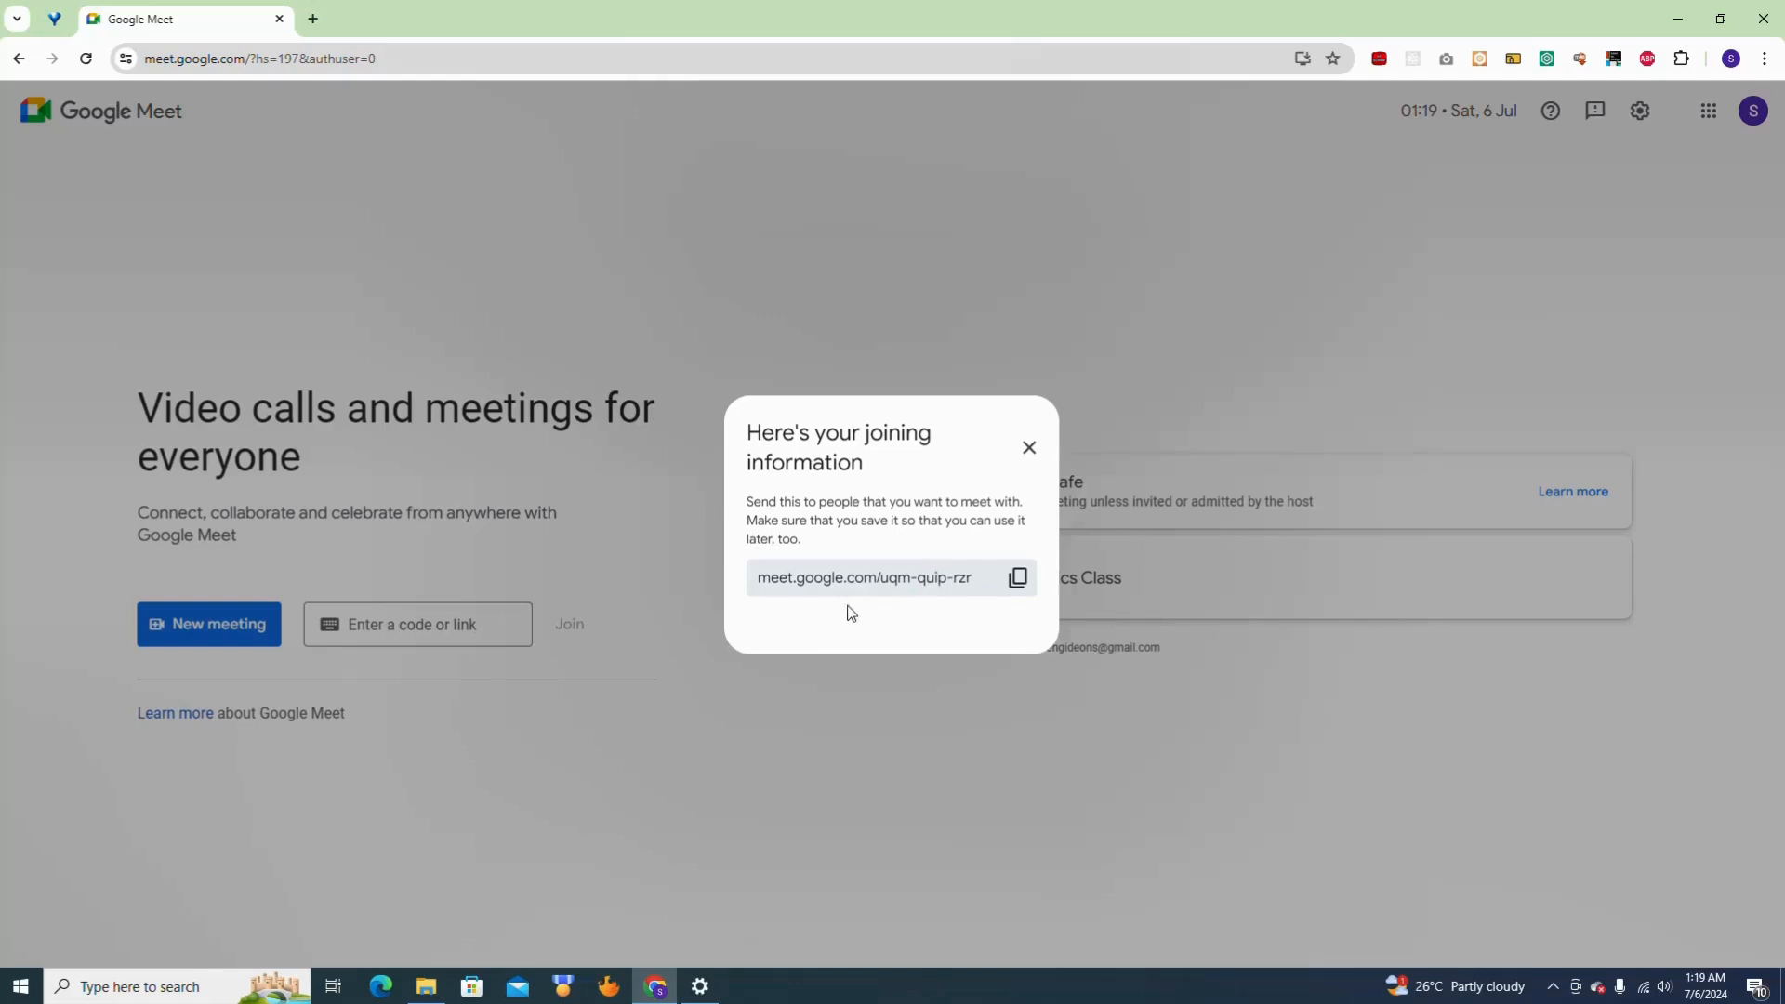
{"action": "left_click", "coordinate": [149, 985]}
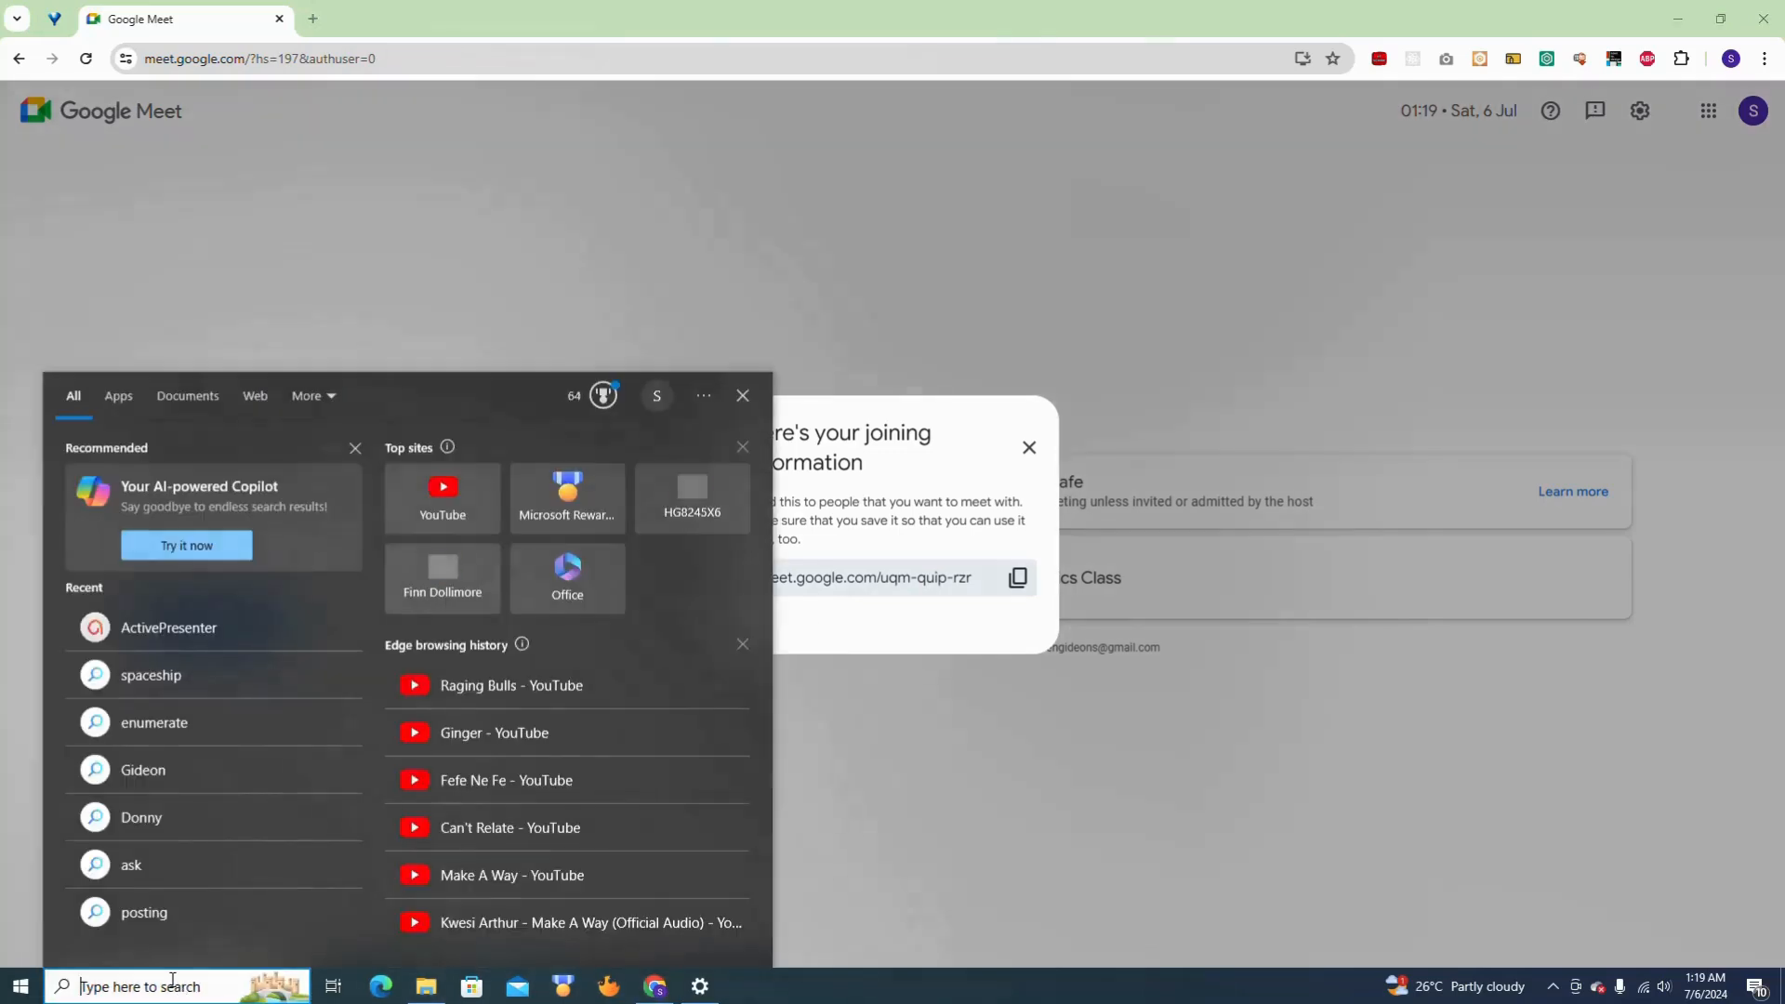
{"action": "type", "text": "notepad"}
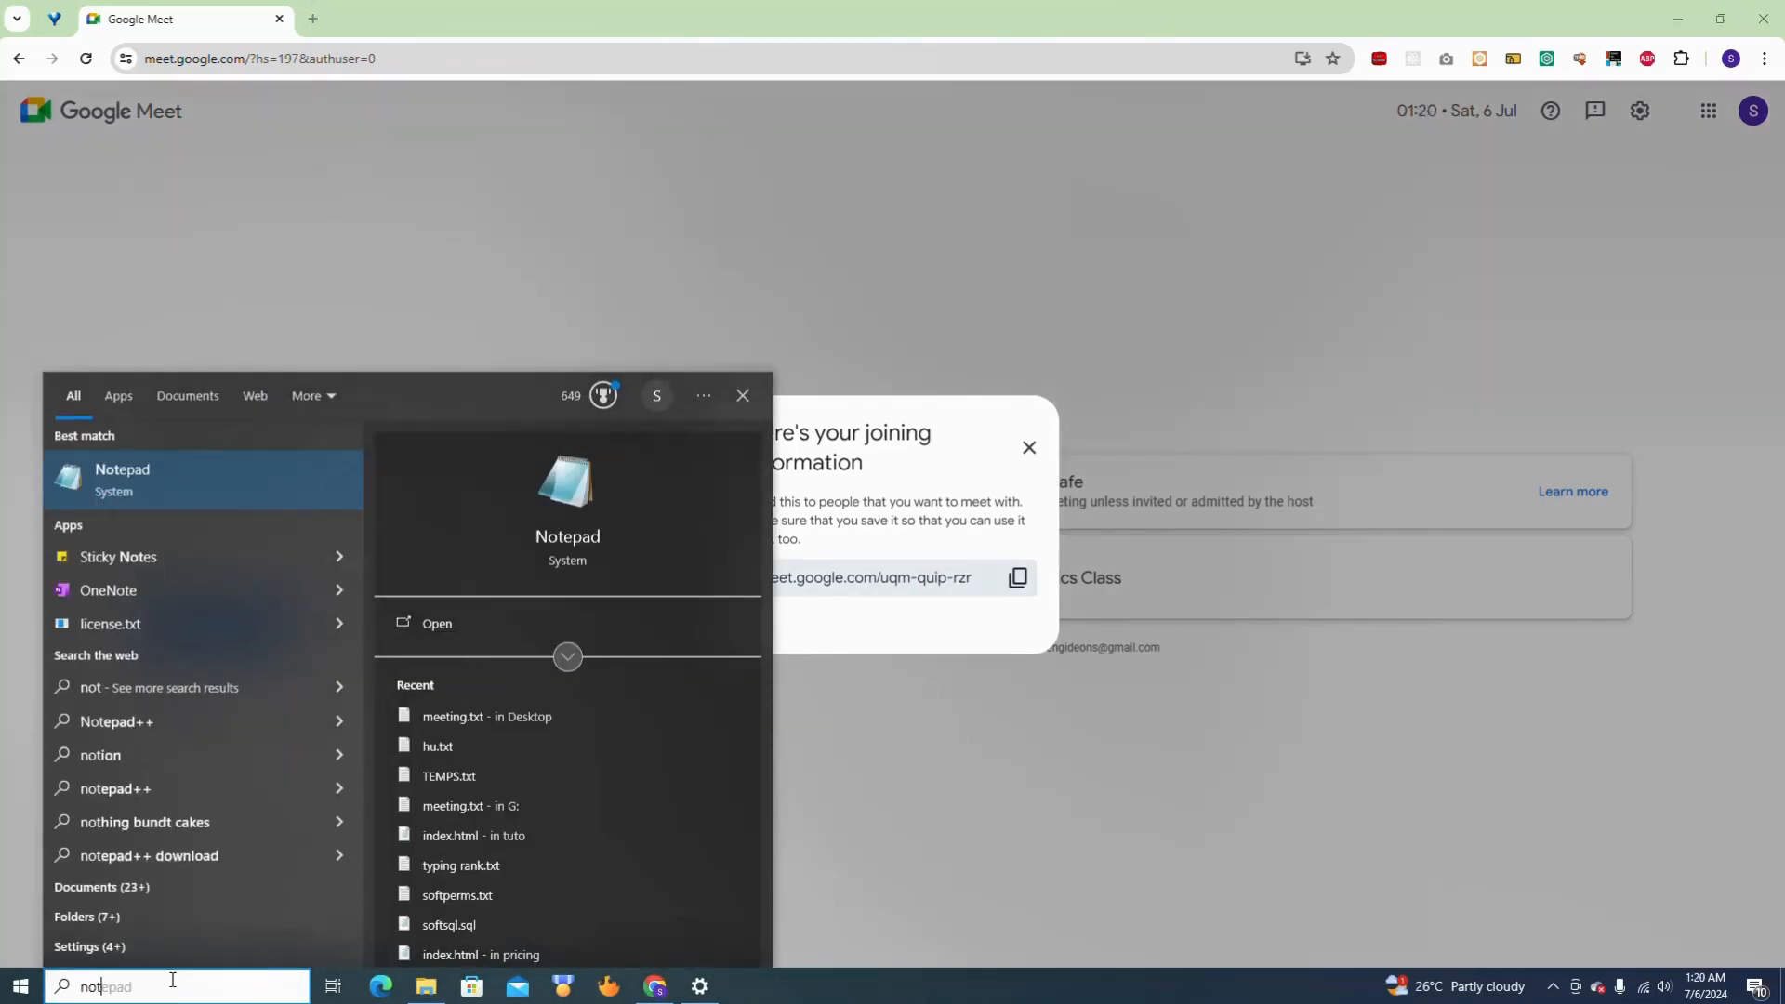
{"action": "left_click", "coordinate": [435, 622]}
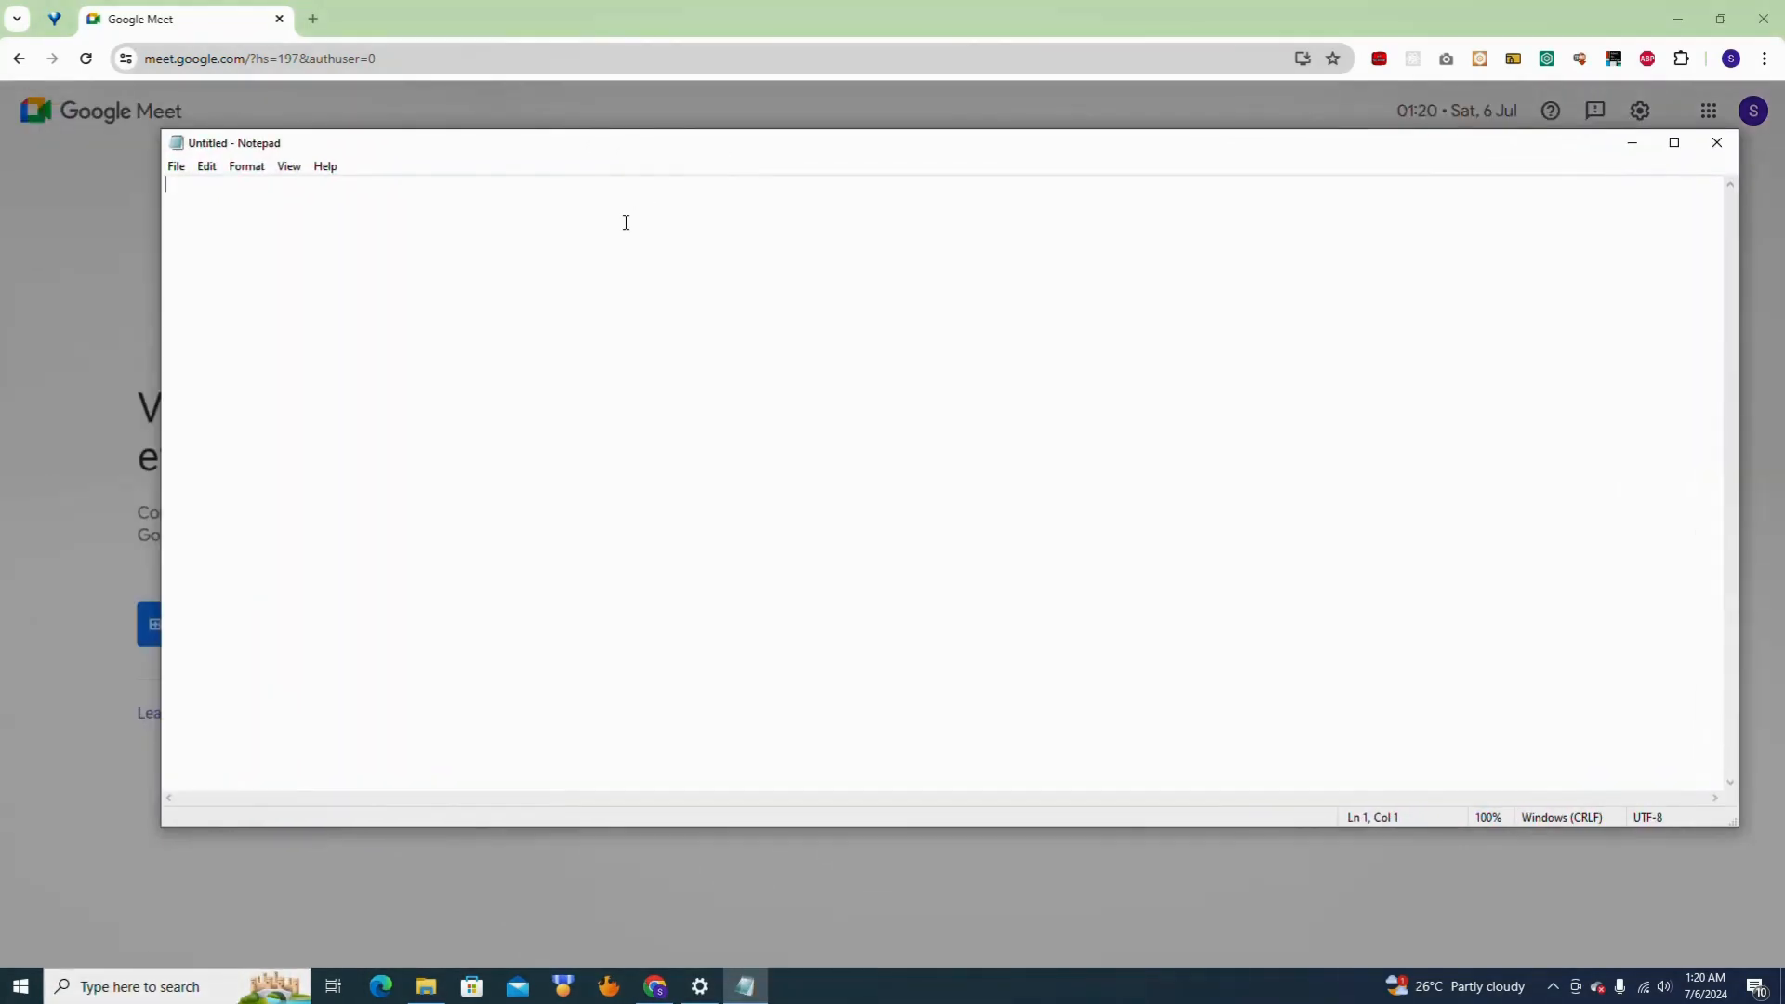
{"action": "type", "text": "https://meet.google.com/uqm-quip-rzn"}
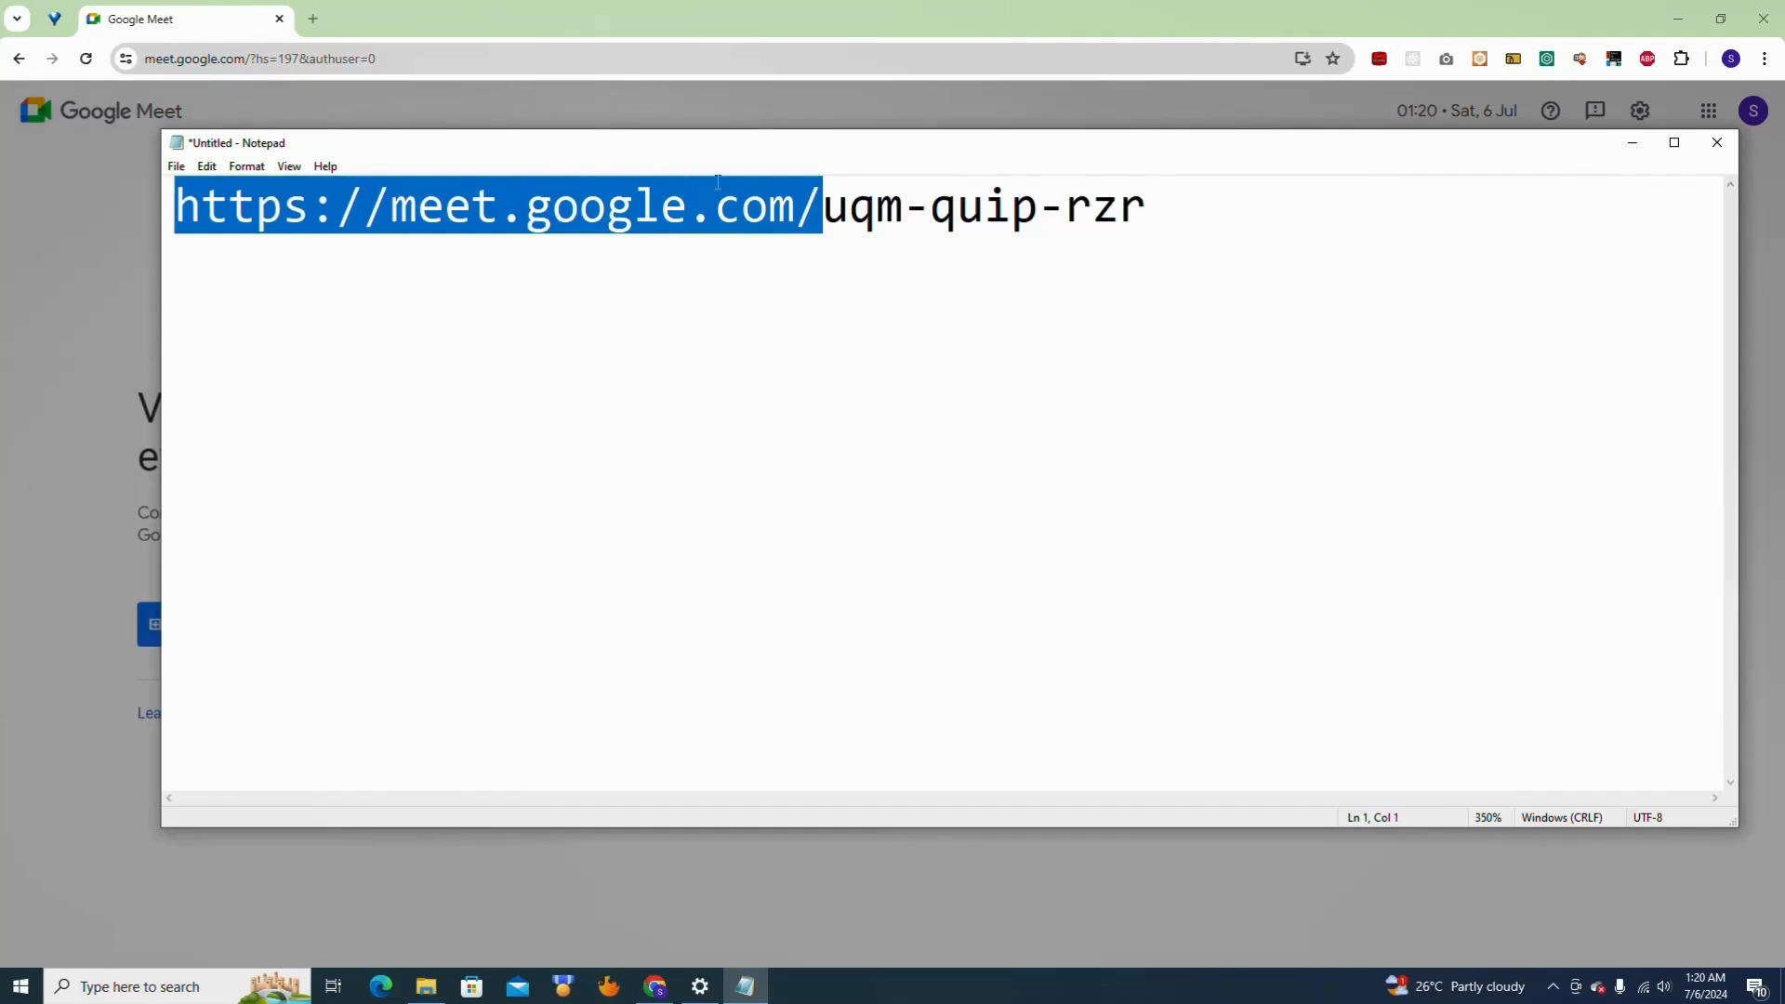
{"action": "mouse_move", "coordinate": [764, 253]}
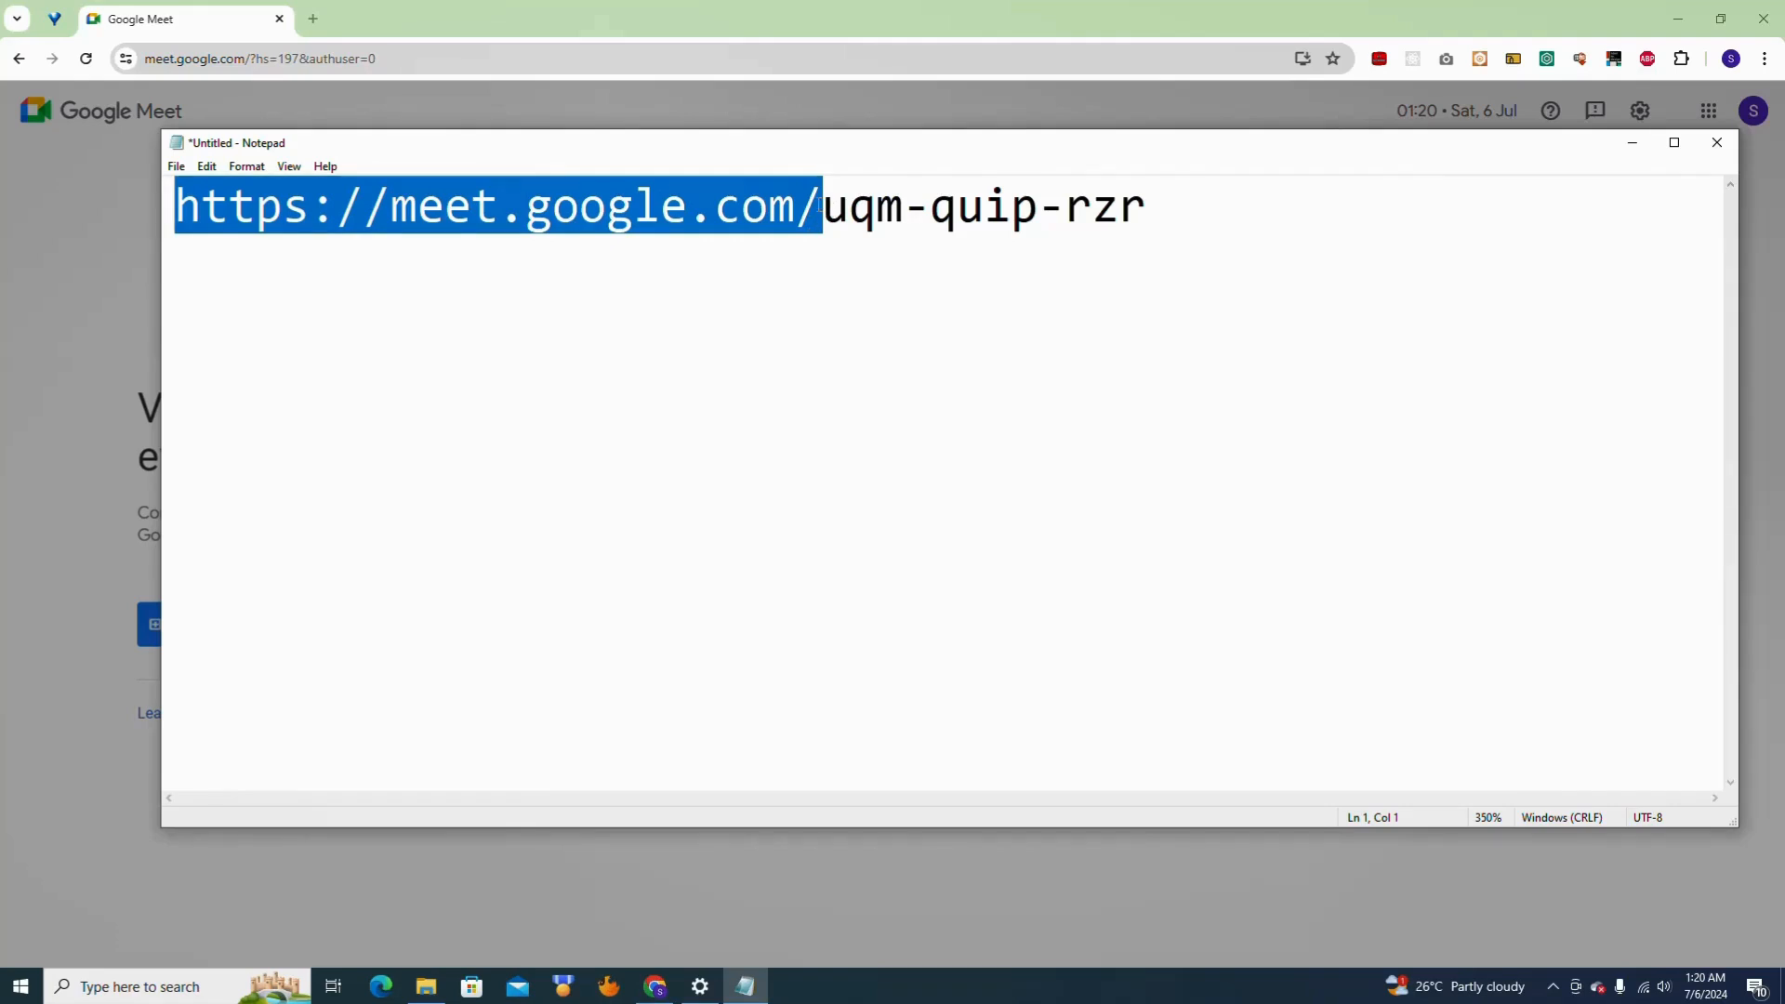
Step: Space the code uqm-quip-rzr apart from the URL, select and copy it, and return to Chrome
{"action": "left_click", "coordinate": [906, 206]}
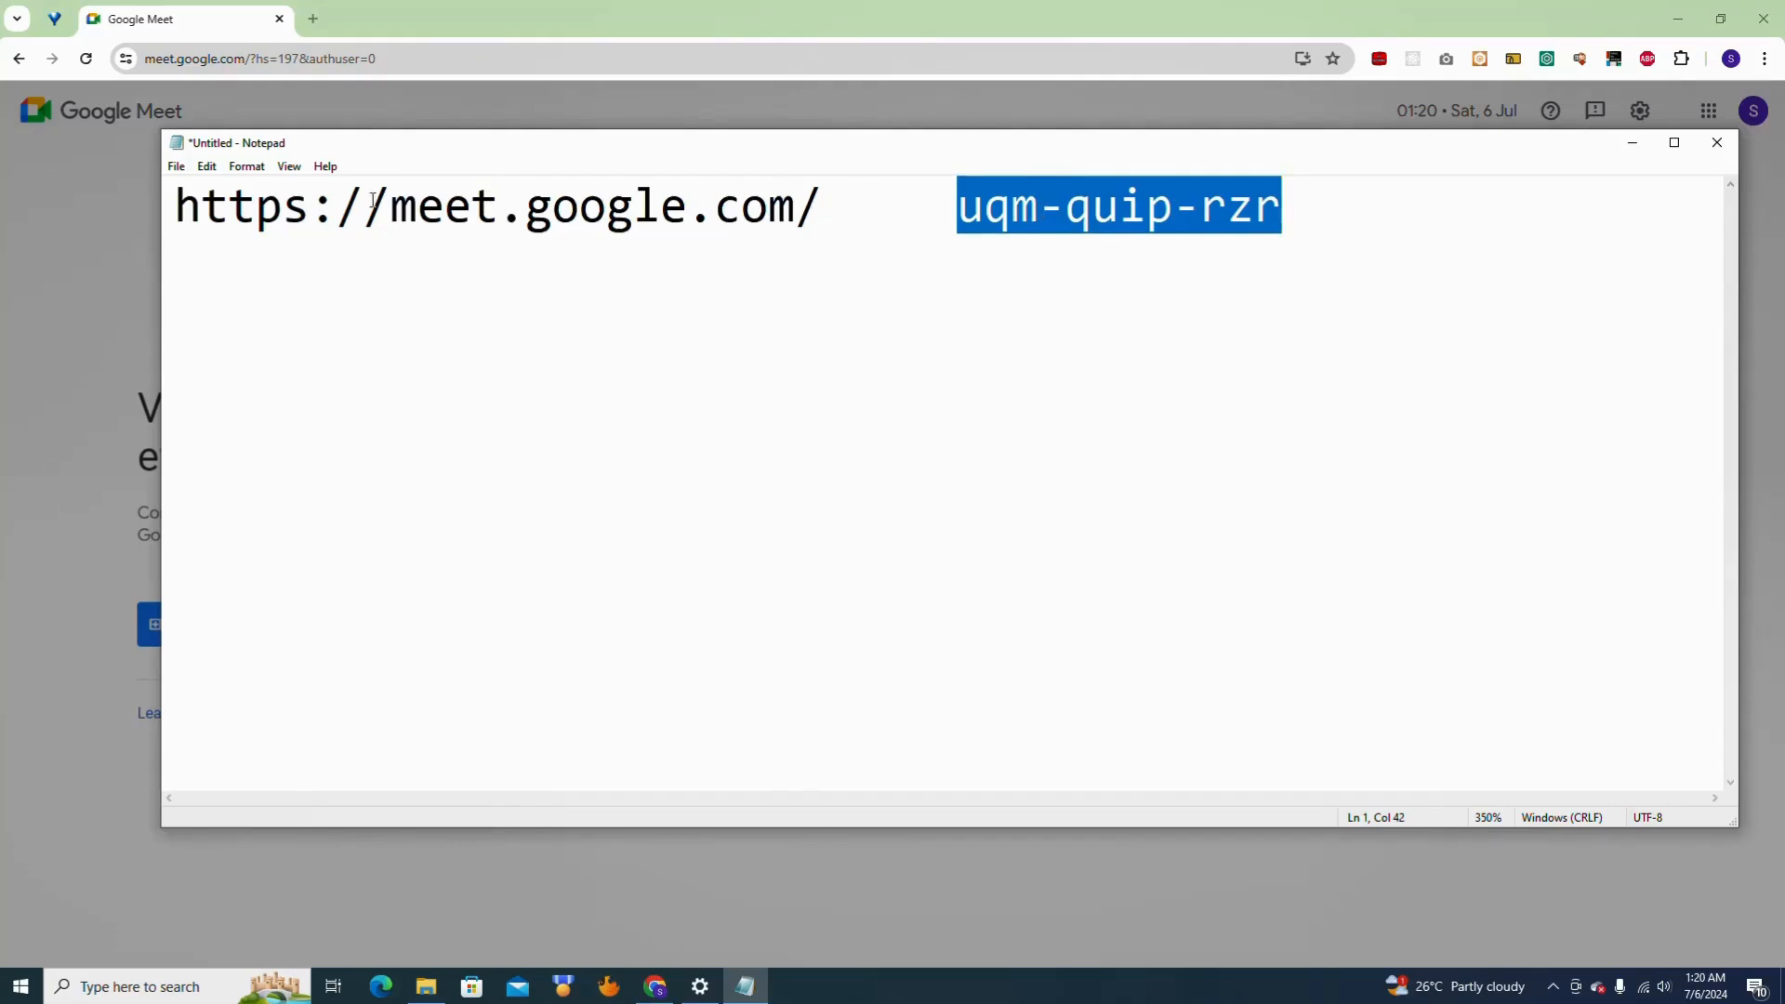
{"action": "mouse_move", "coordinate": [1044, 253]}
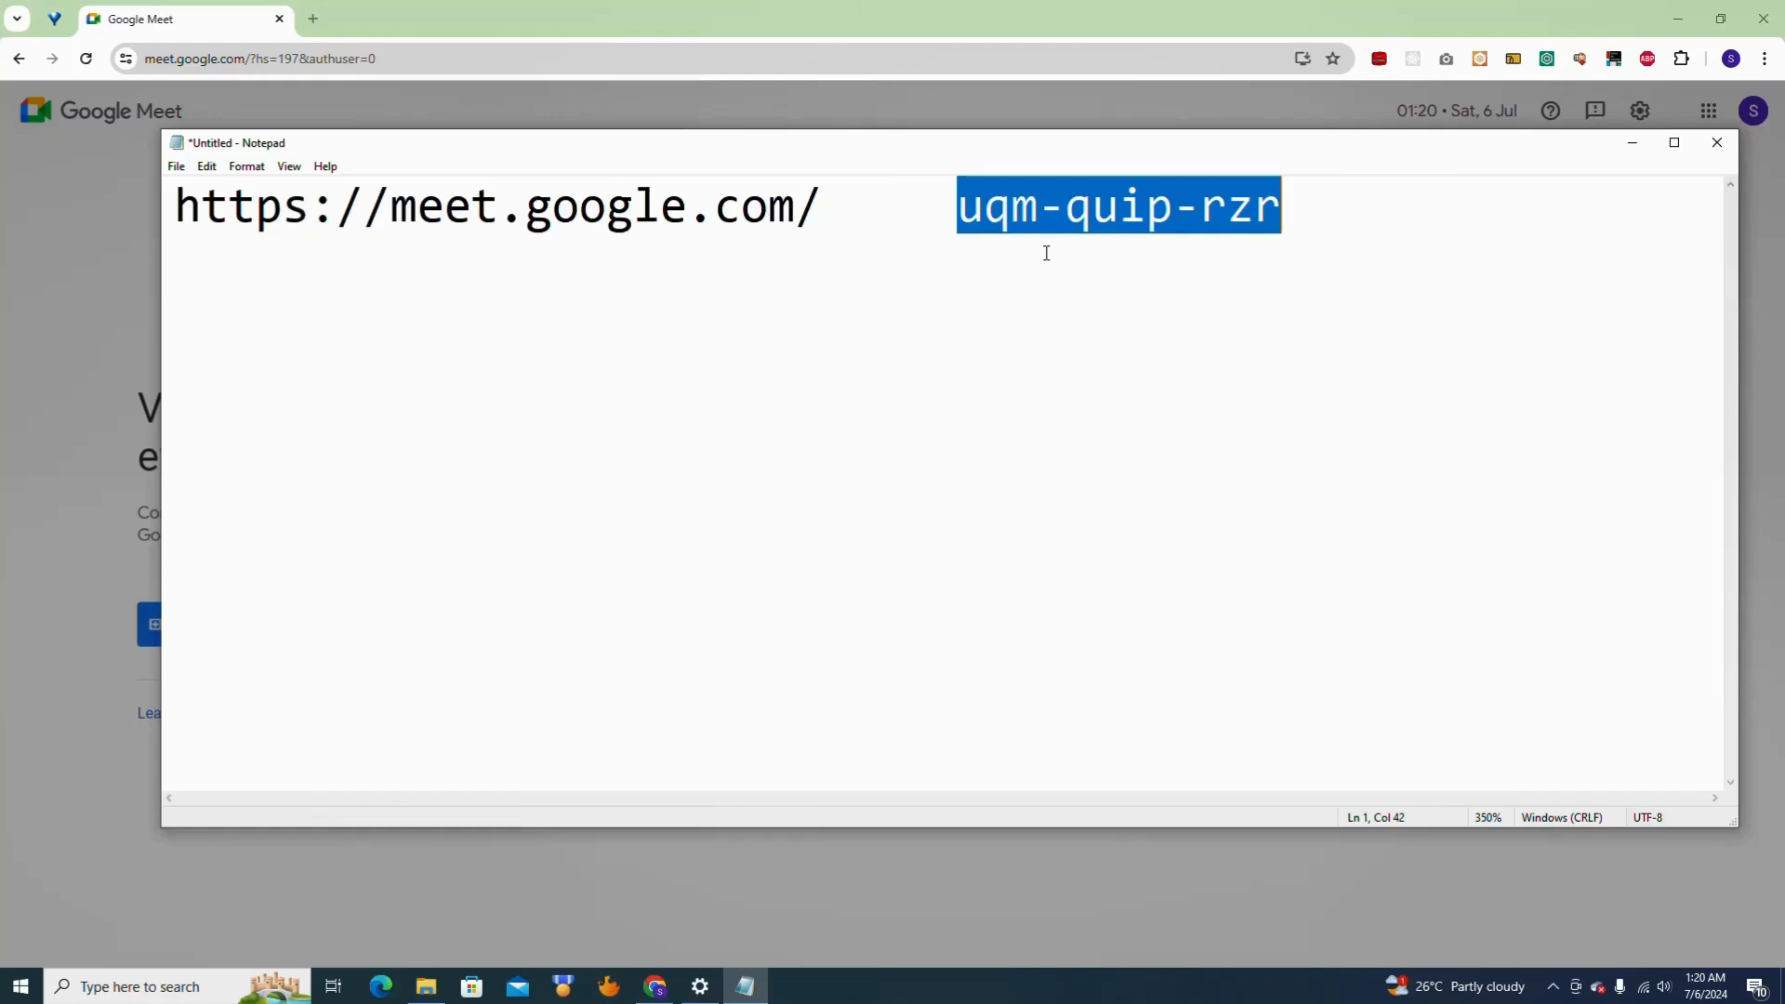
{"action": "left_click", "coordinate": [1298, 206]}
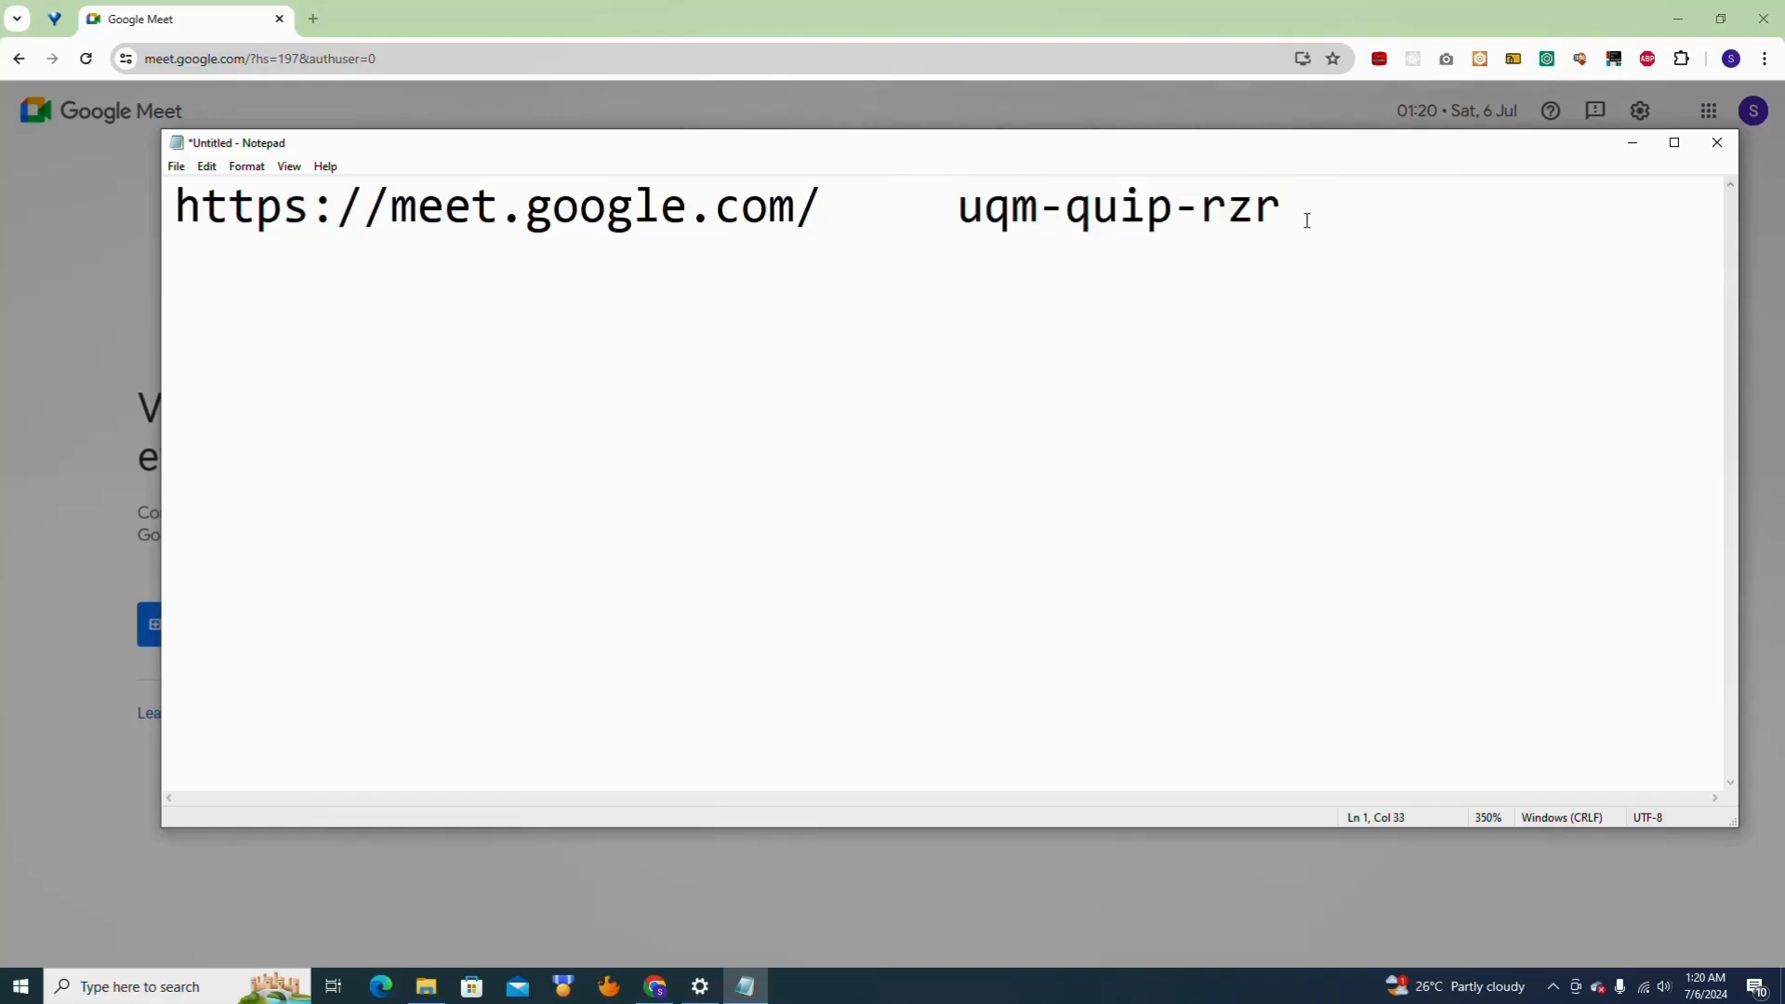
{"action": "double_click", "coordinate": [1115, 206]}
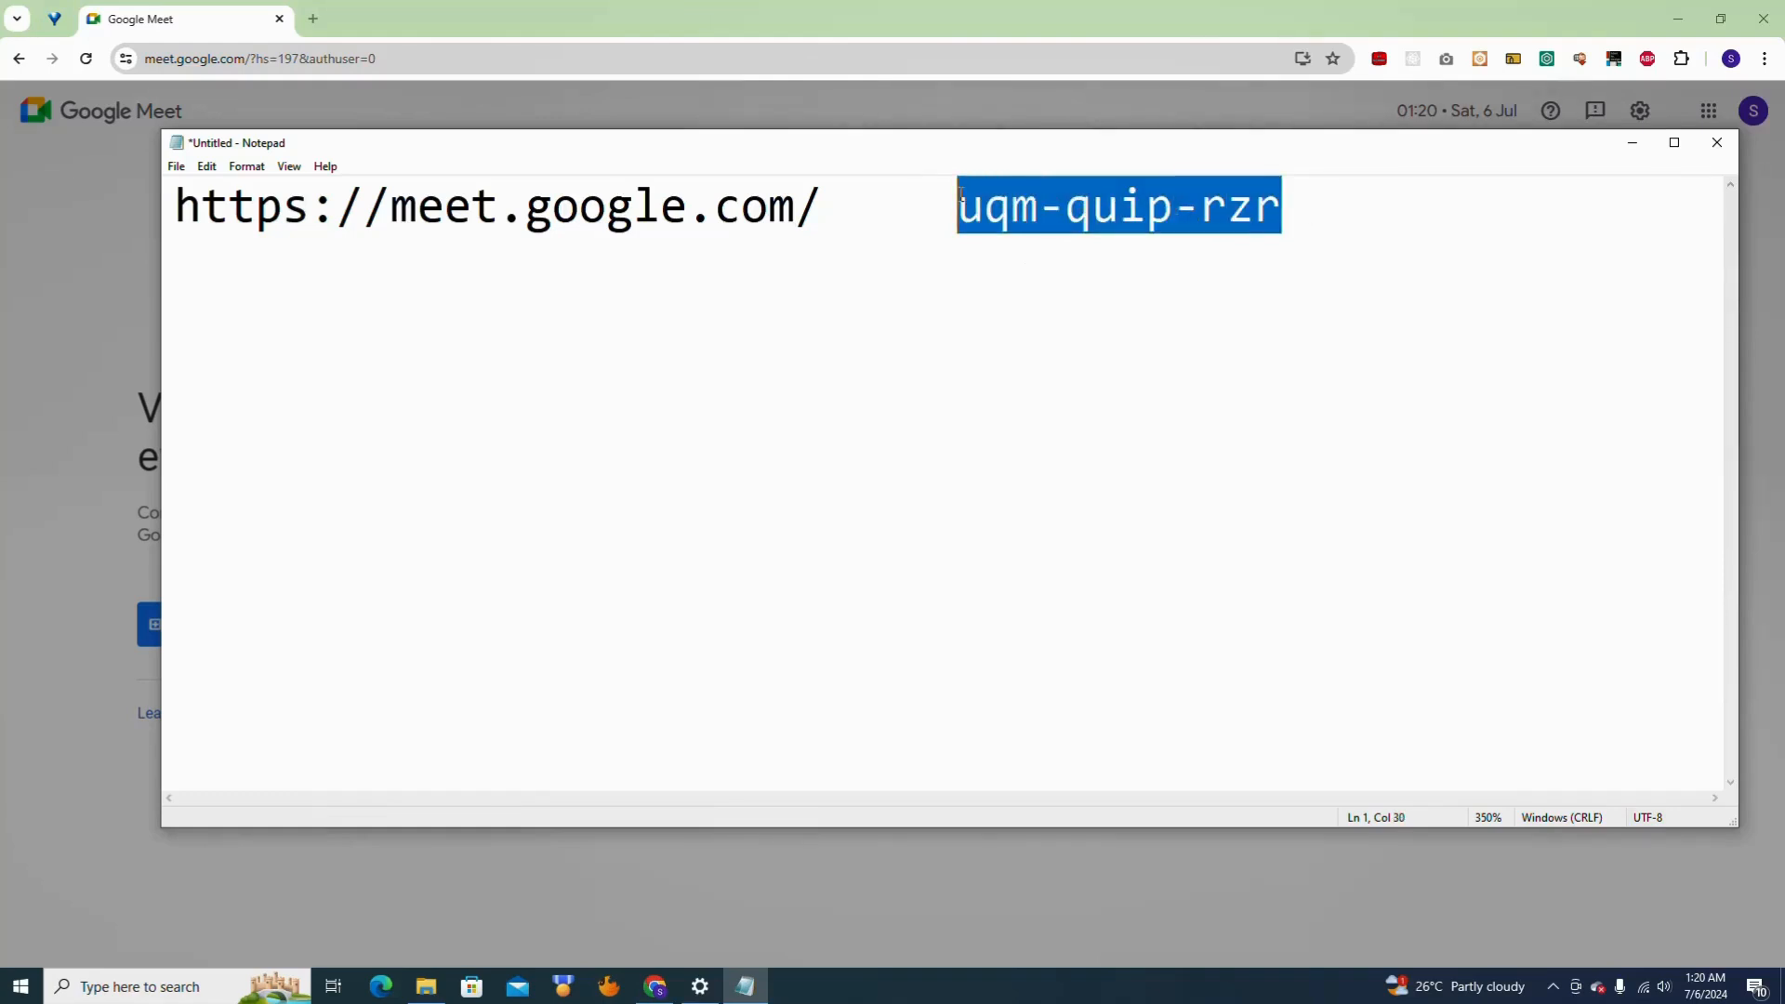
{"action": "left_click", "coordinate": [1286, 207]}
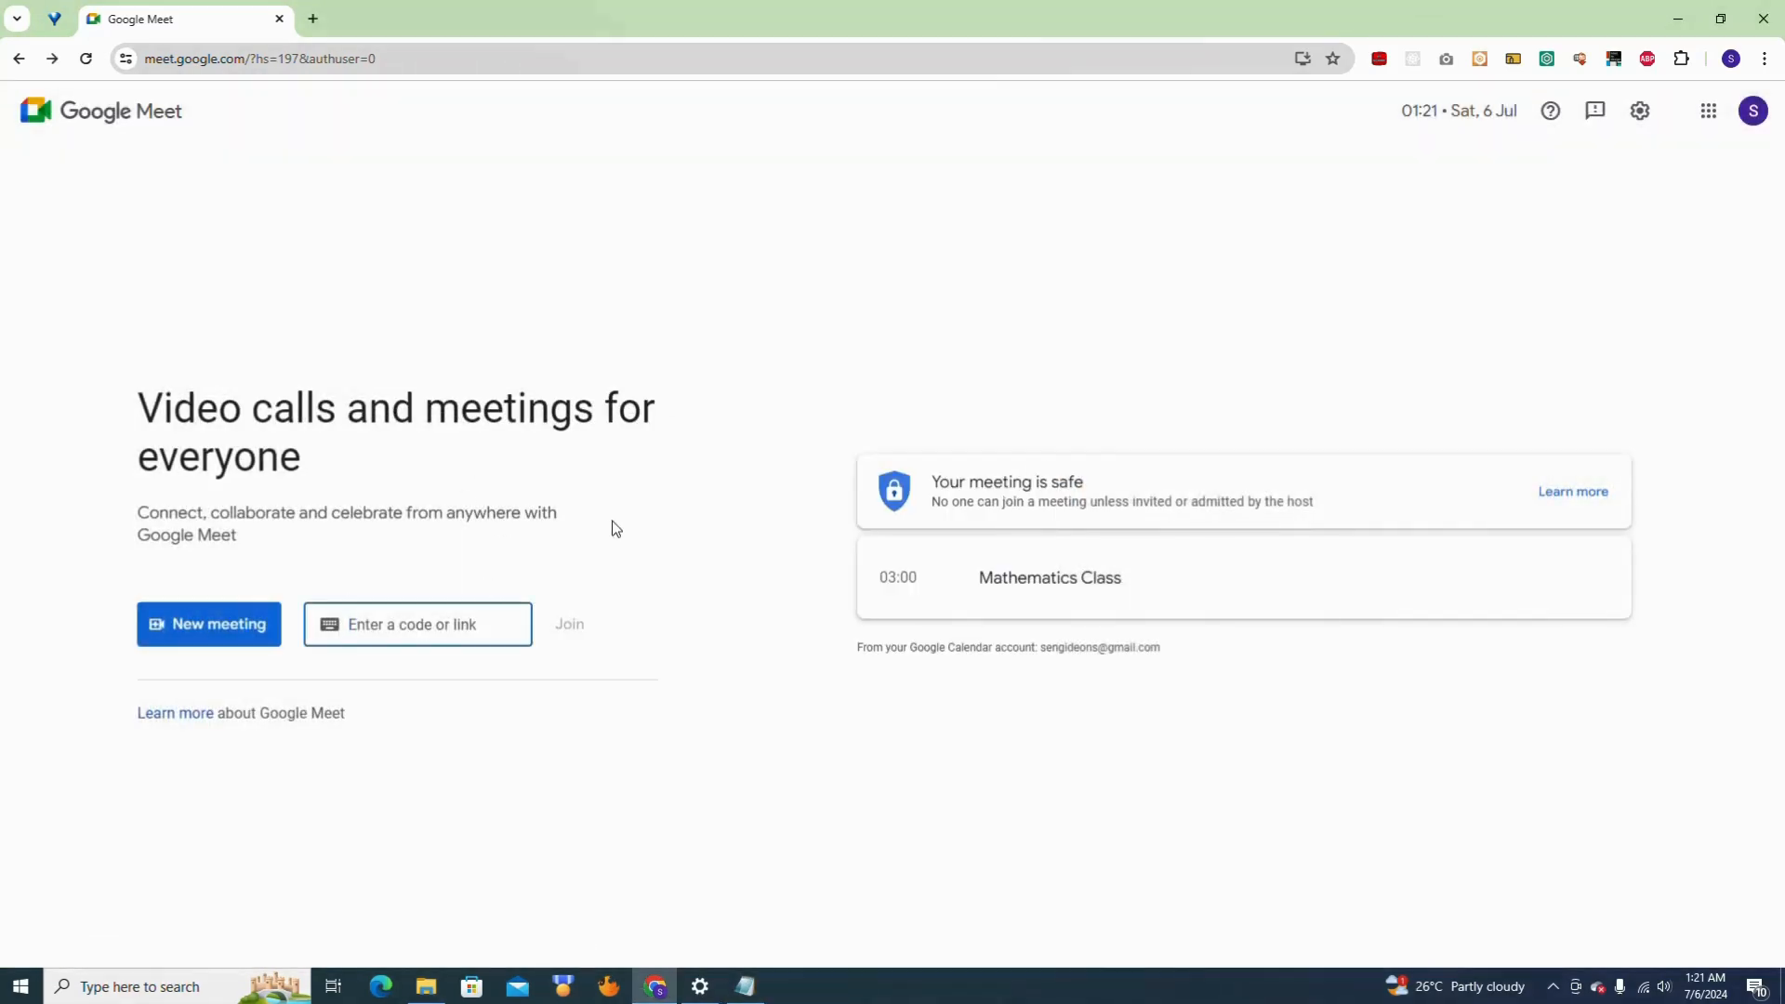
Step: Enter uqm-quip-rzr in the code box and reach that meeting's pre-join screen
{"action": "type", "text": "uqm-quip-rzr"}
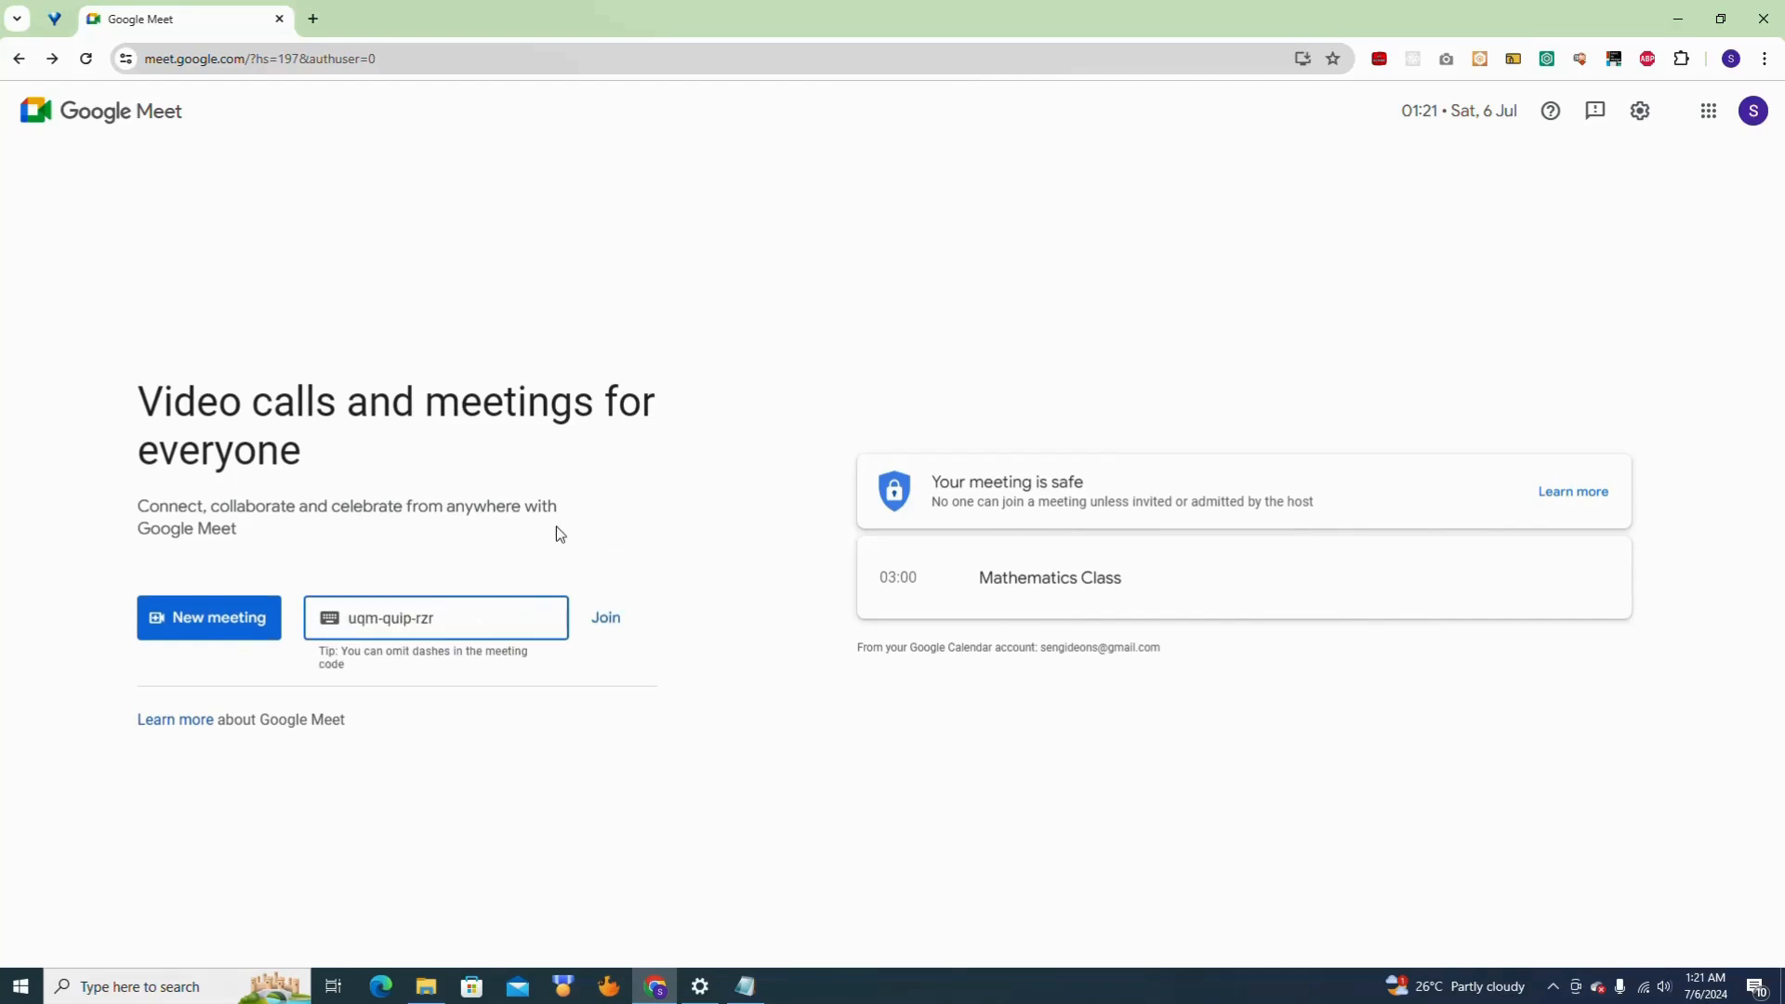
{"action": "left_click", "coordinate": [606, 617]}
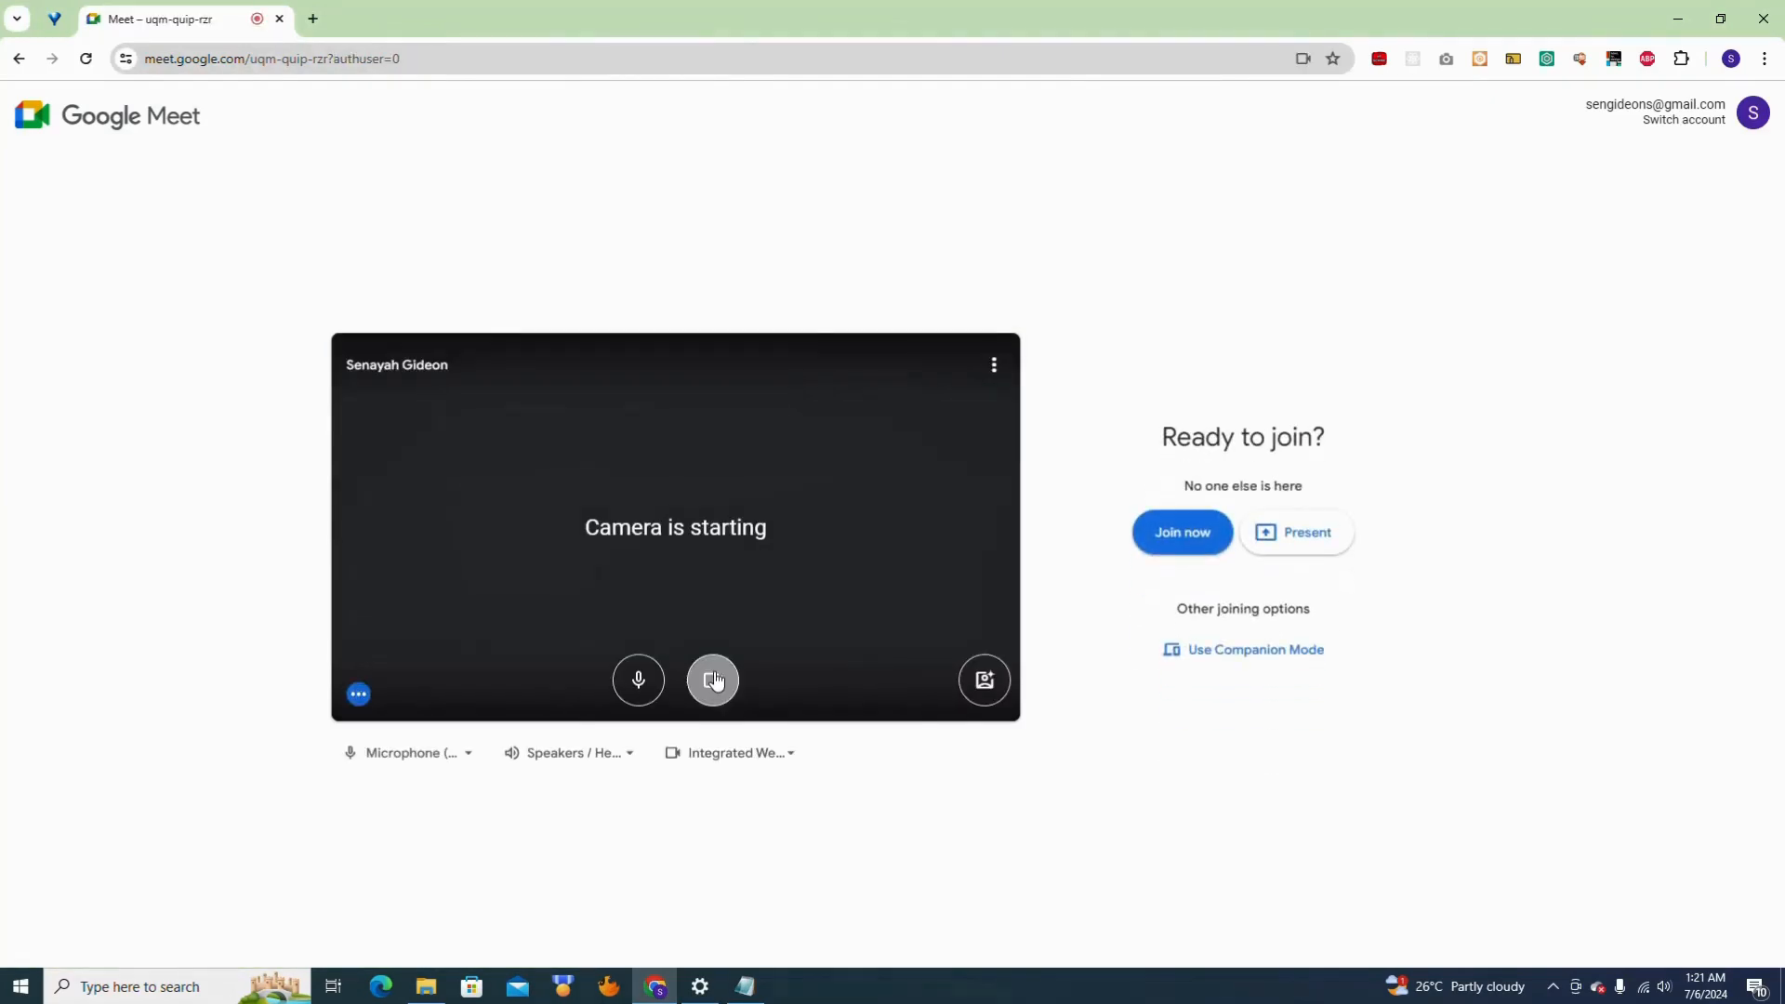
Step: Turn the camera and microphone off and join the uqm-quip-rzr call
{"action": "left_click", "coordinate": [713, 681]}
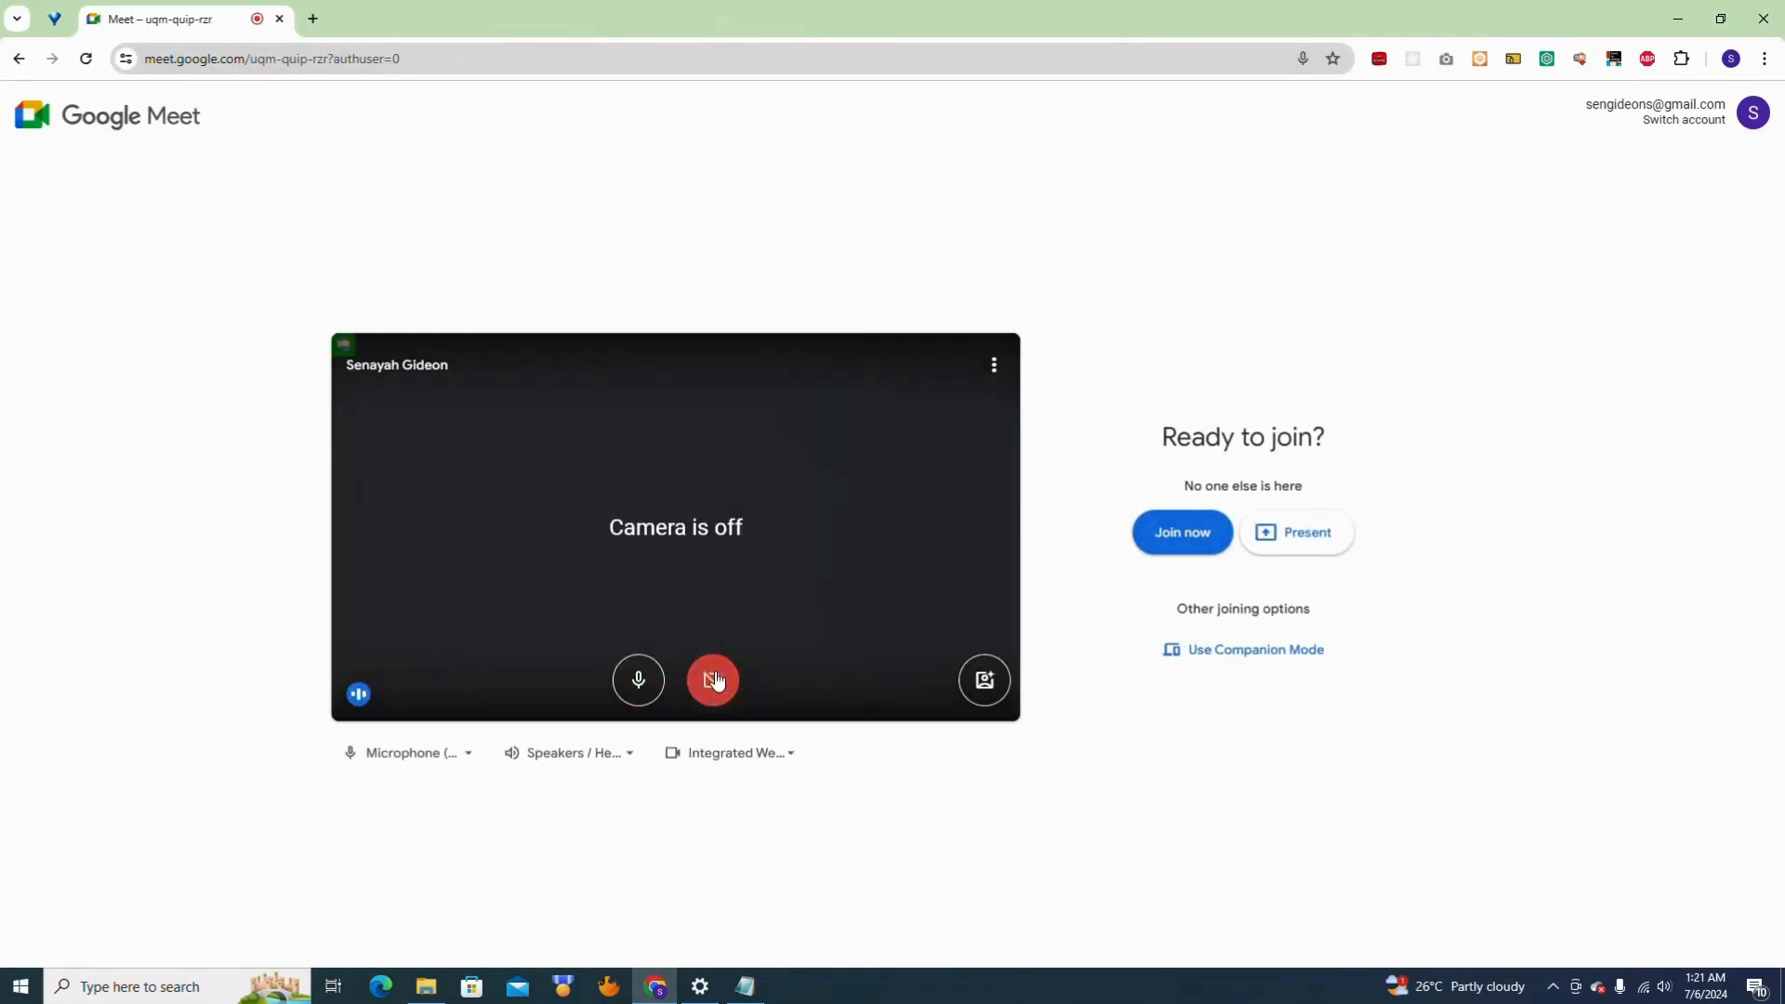
{"action": "left_click", "coordinate": [712, 681]}
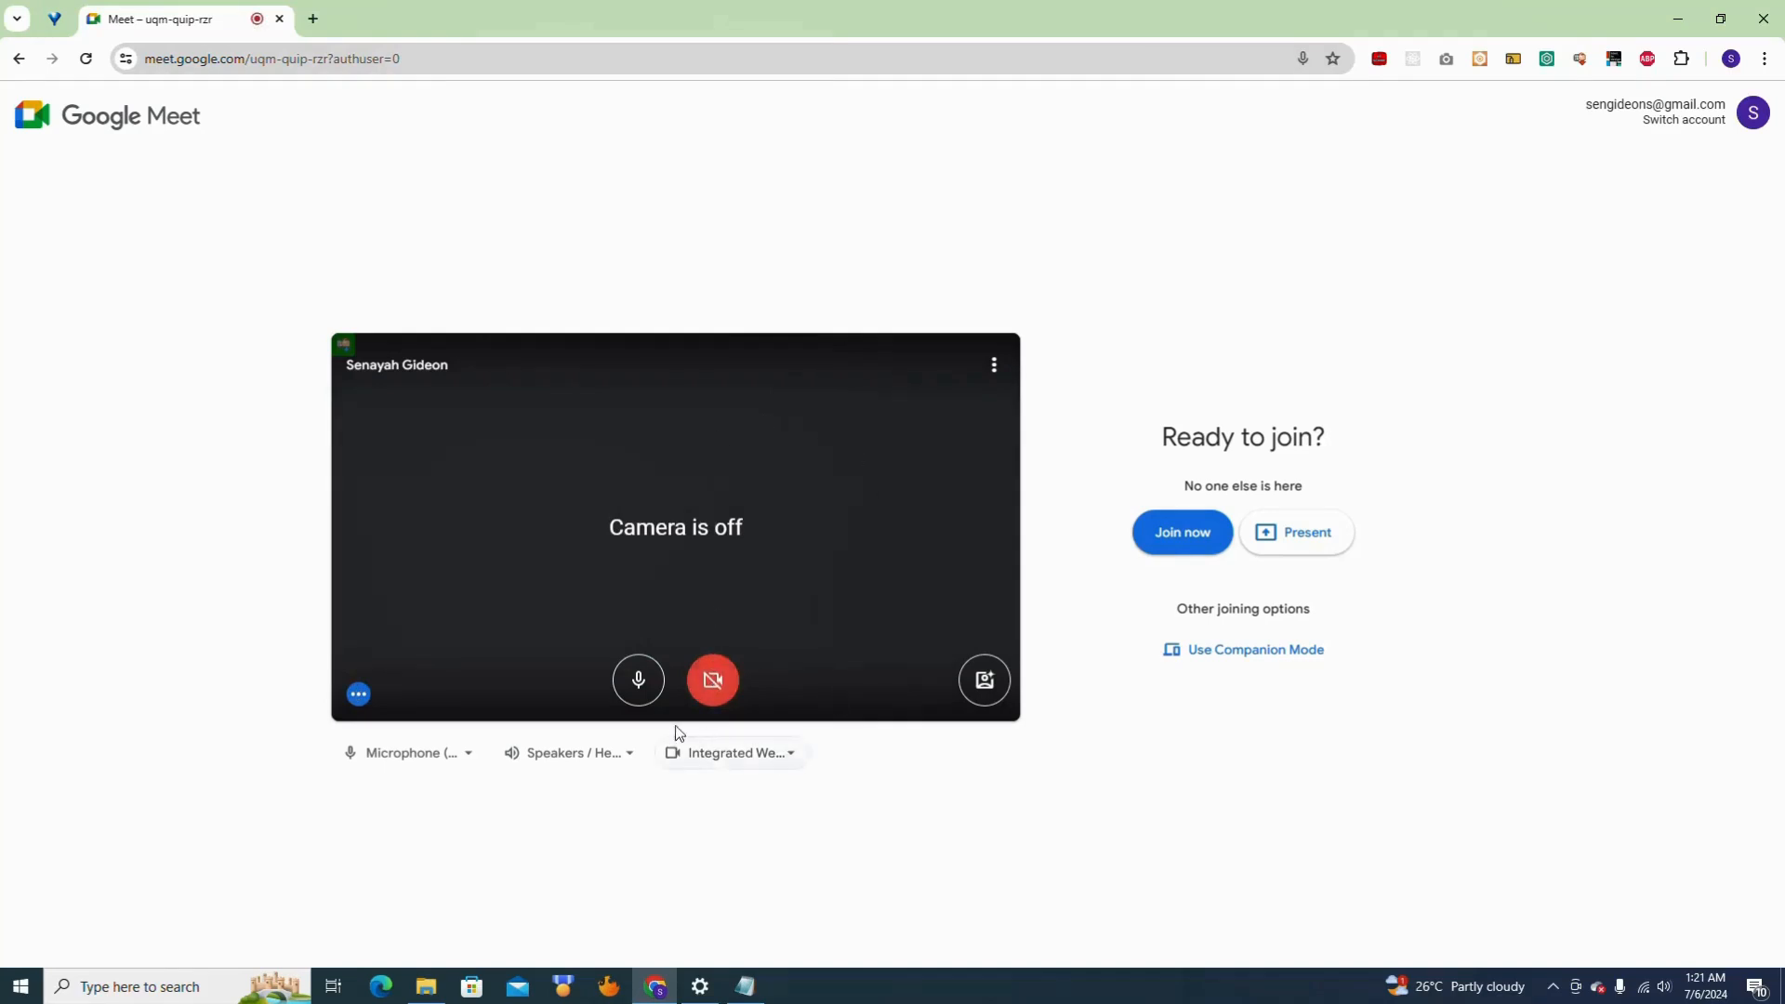
{"action": "left_click", "coordinate": [638, 680]}
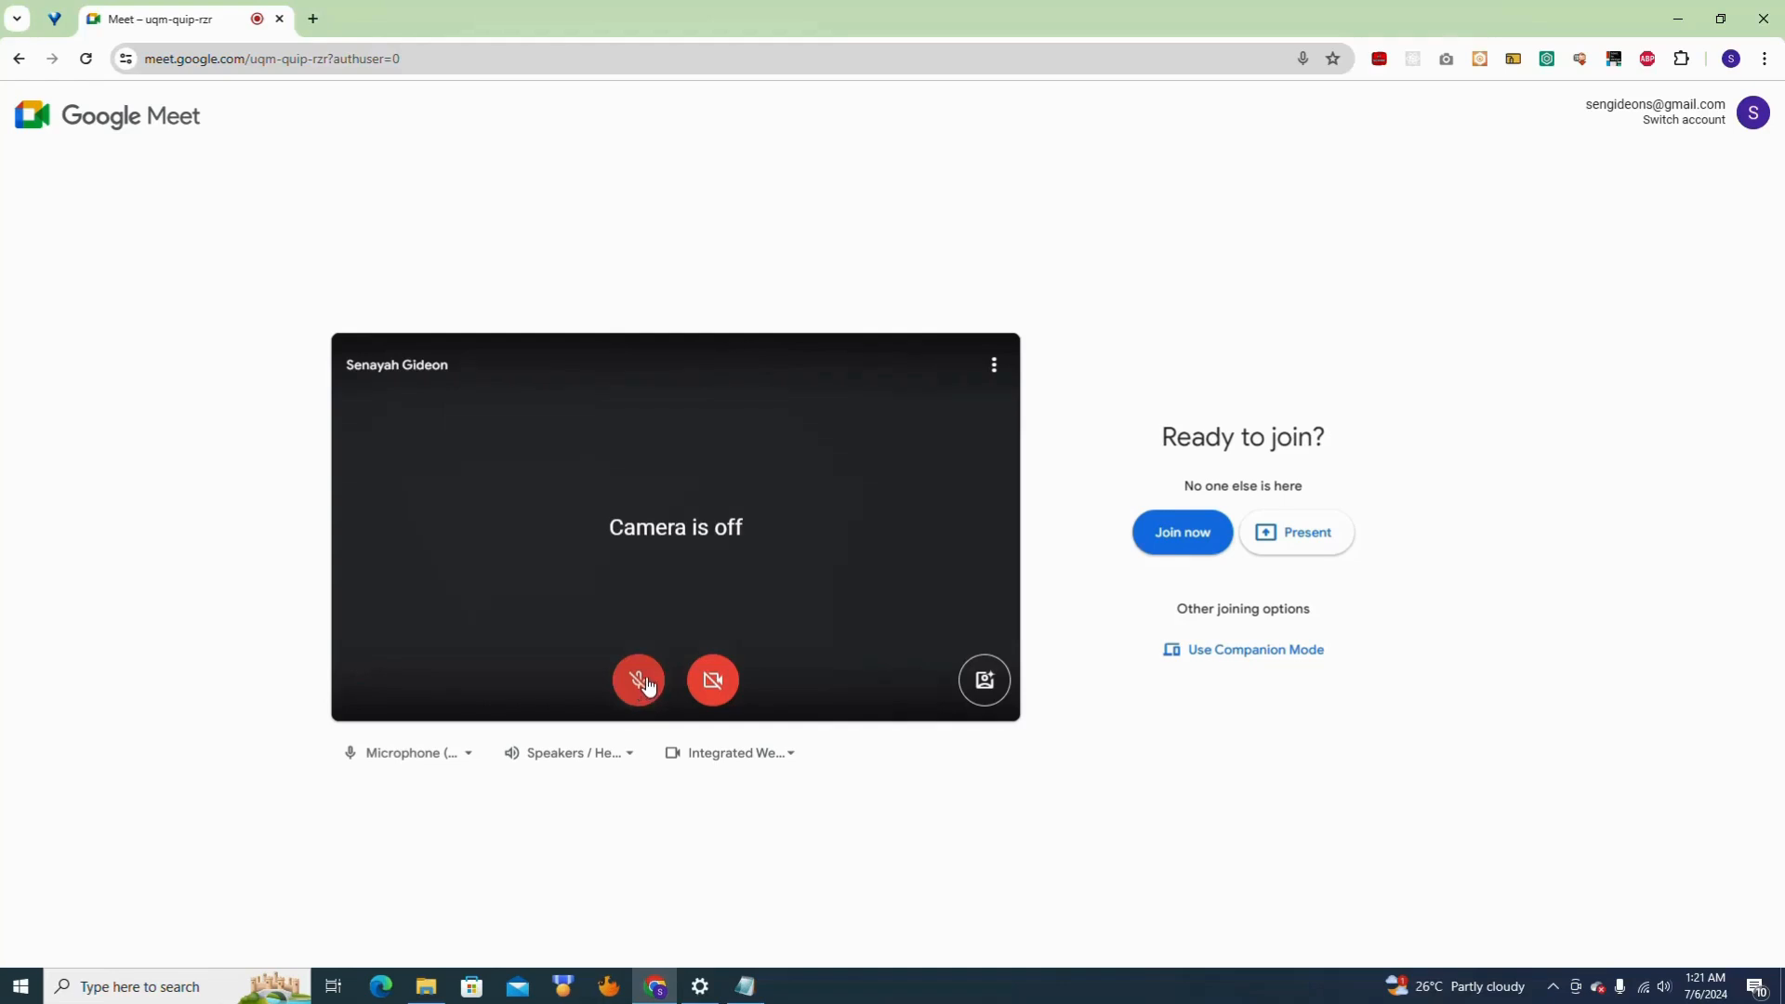
{"action": "left_click", "coordinate": [1182, 532]}
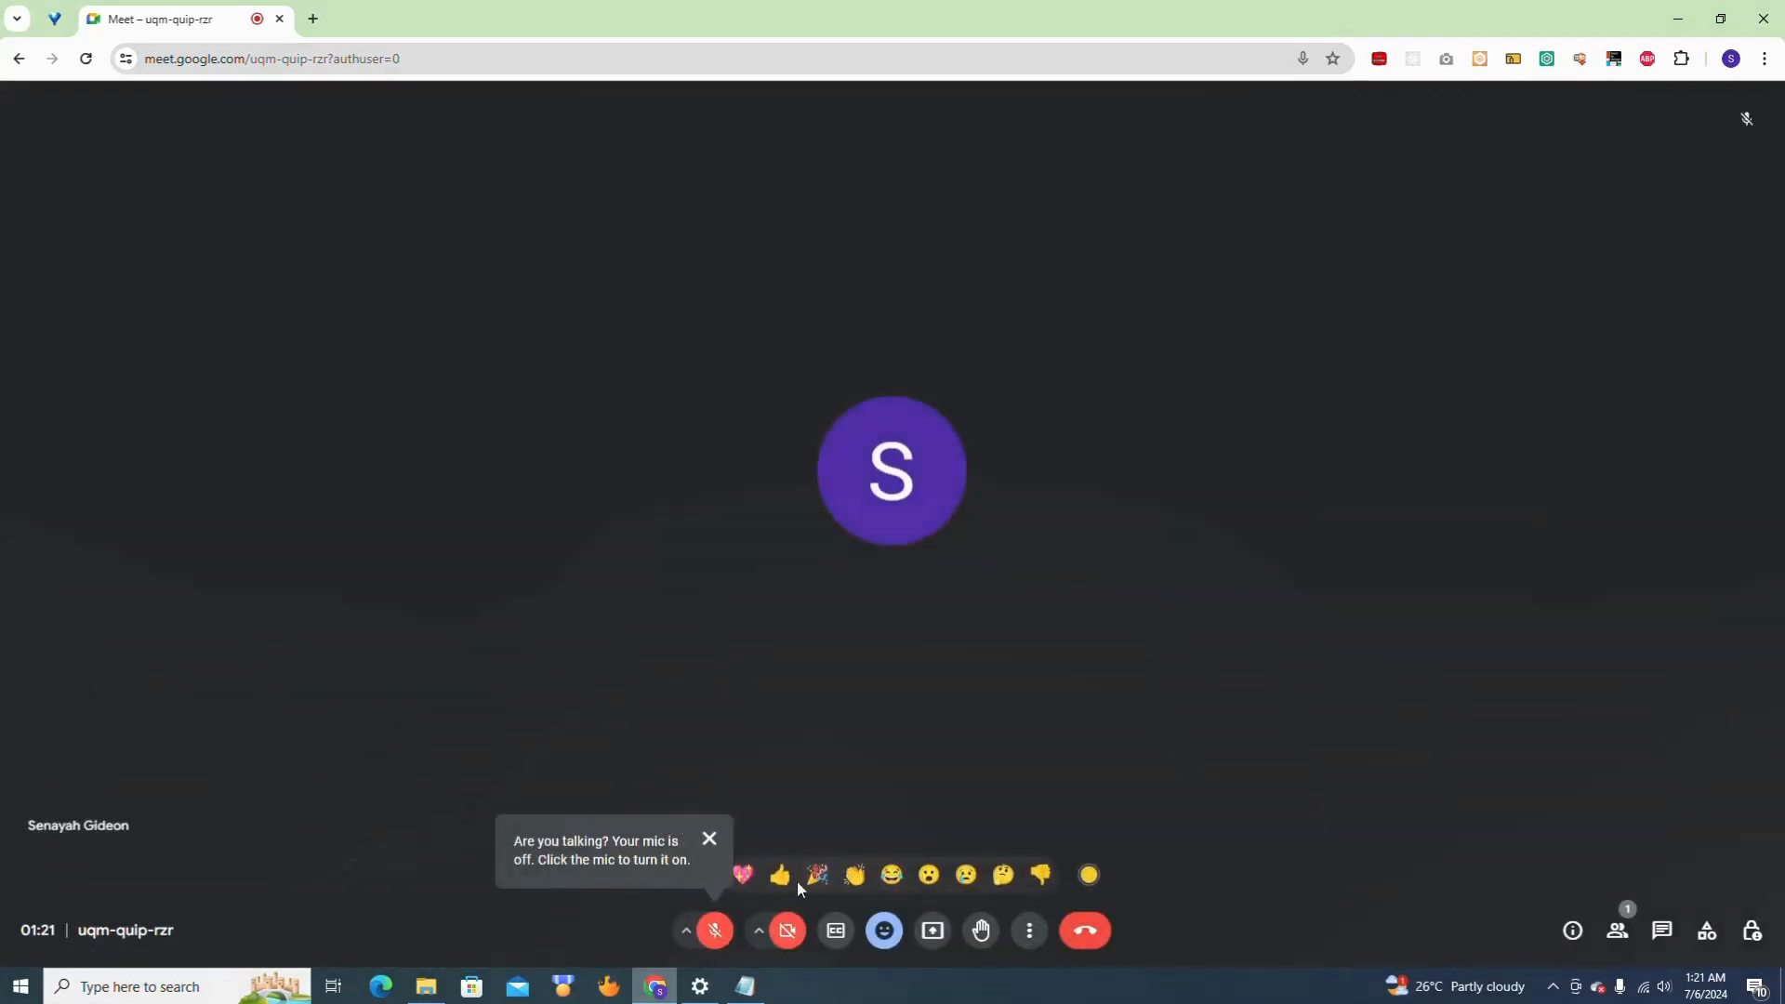
Step: Dismiss the mic reminder, glance at the link in Notepad, then leave the call
{"action": "left_click", "coordinate": [709, 839]}
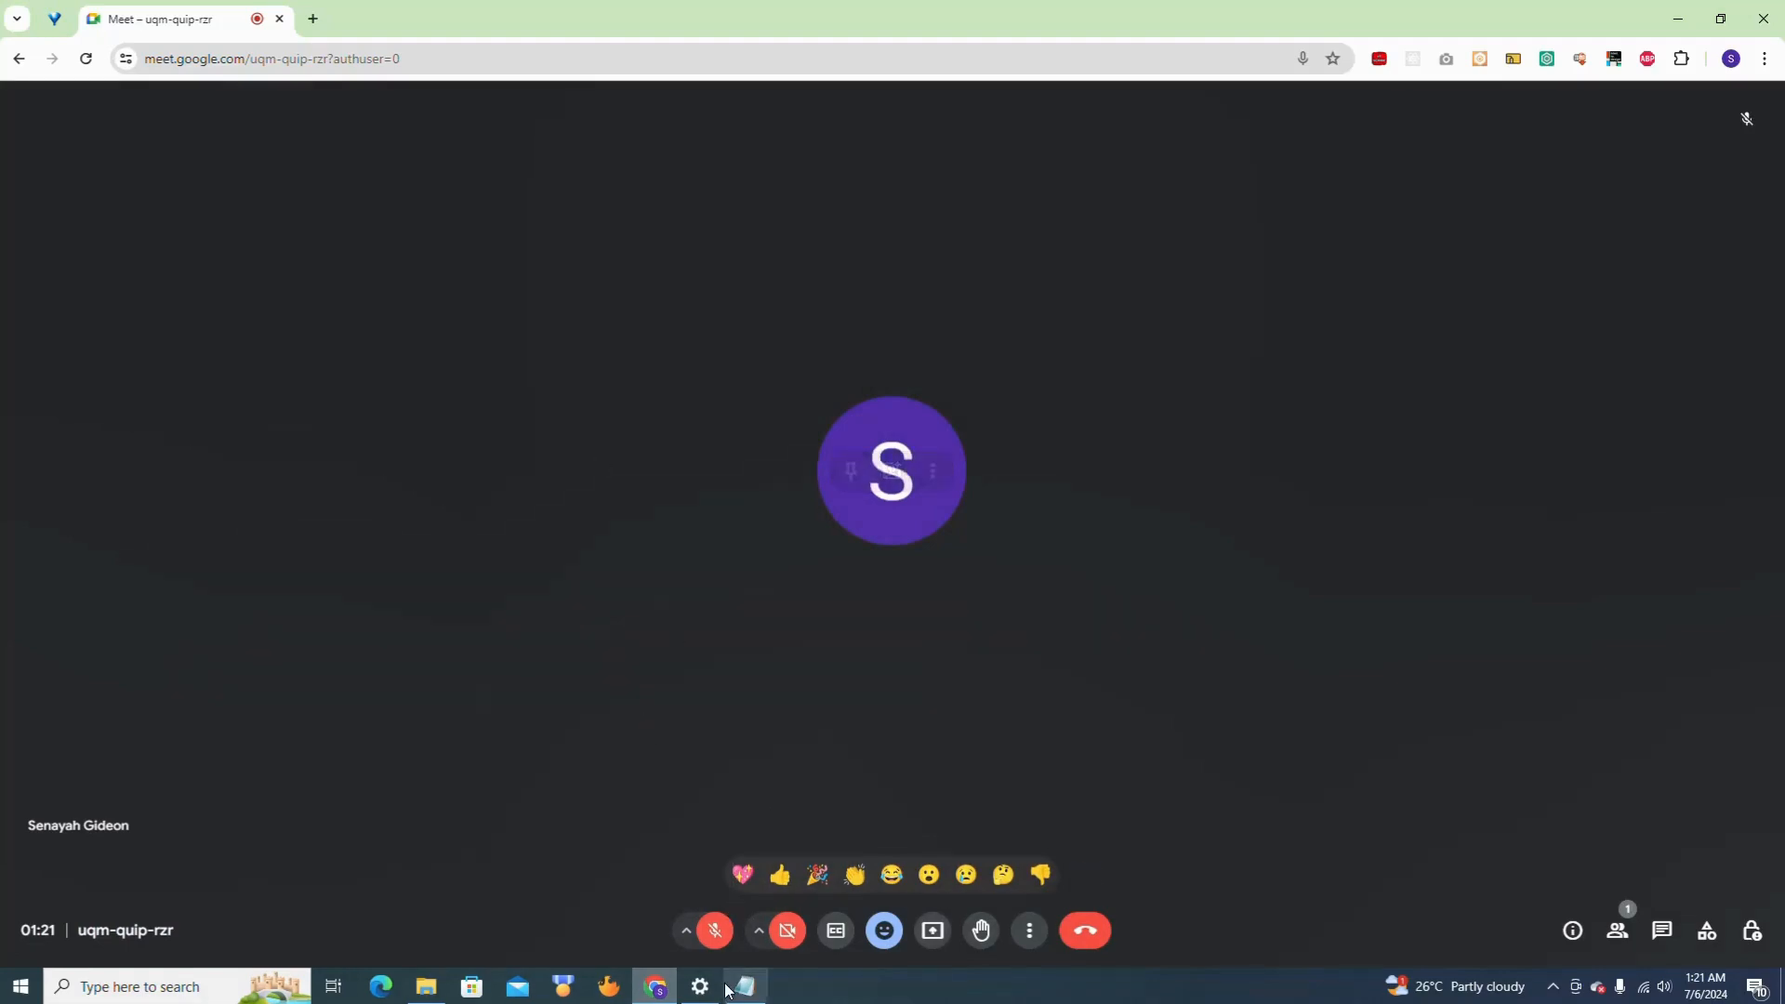
{"action": "left_click", "coordinate": [742, 986]}
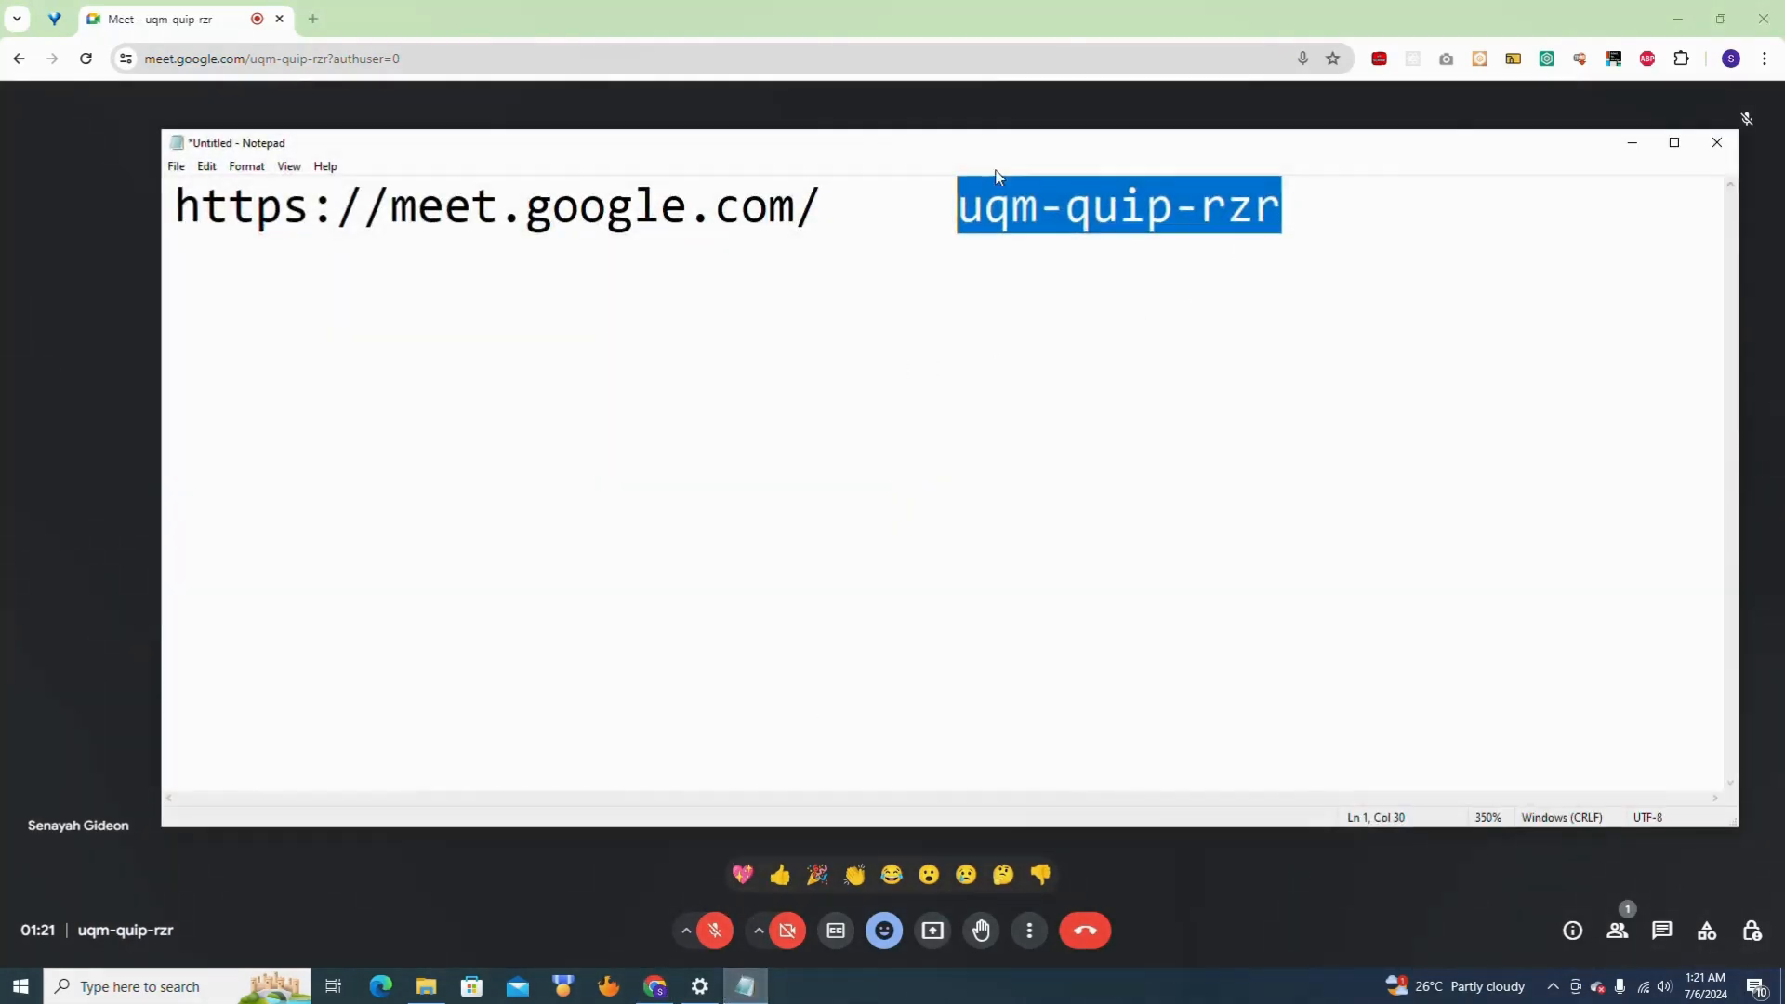
{"action": "left_click", "coordinate": [1037, 206]}
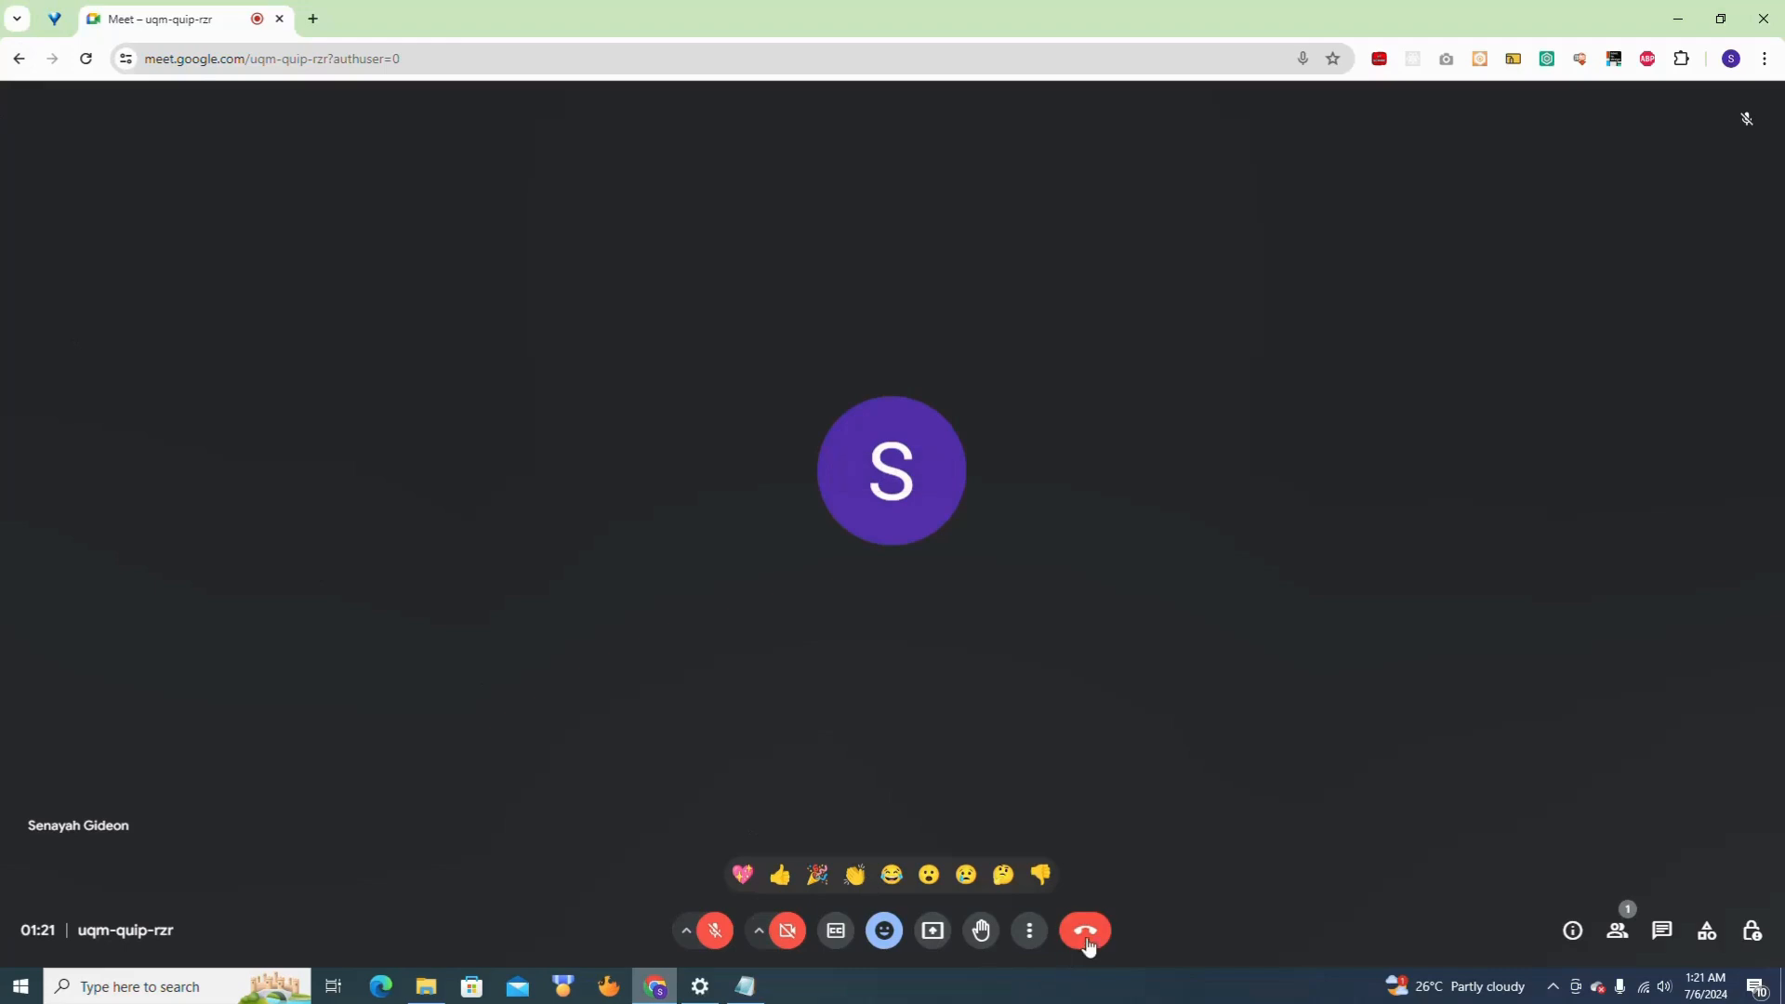
{"action": "left_click", "coordinate": [1082, 930]}
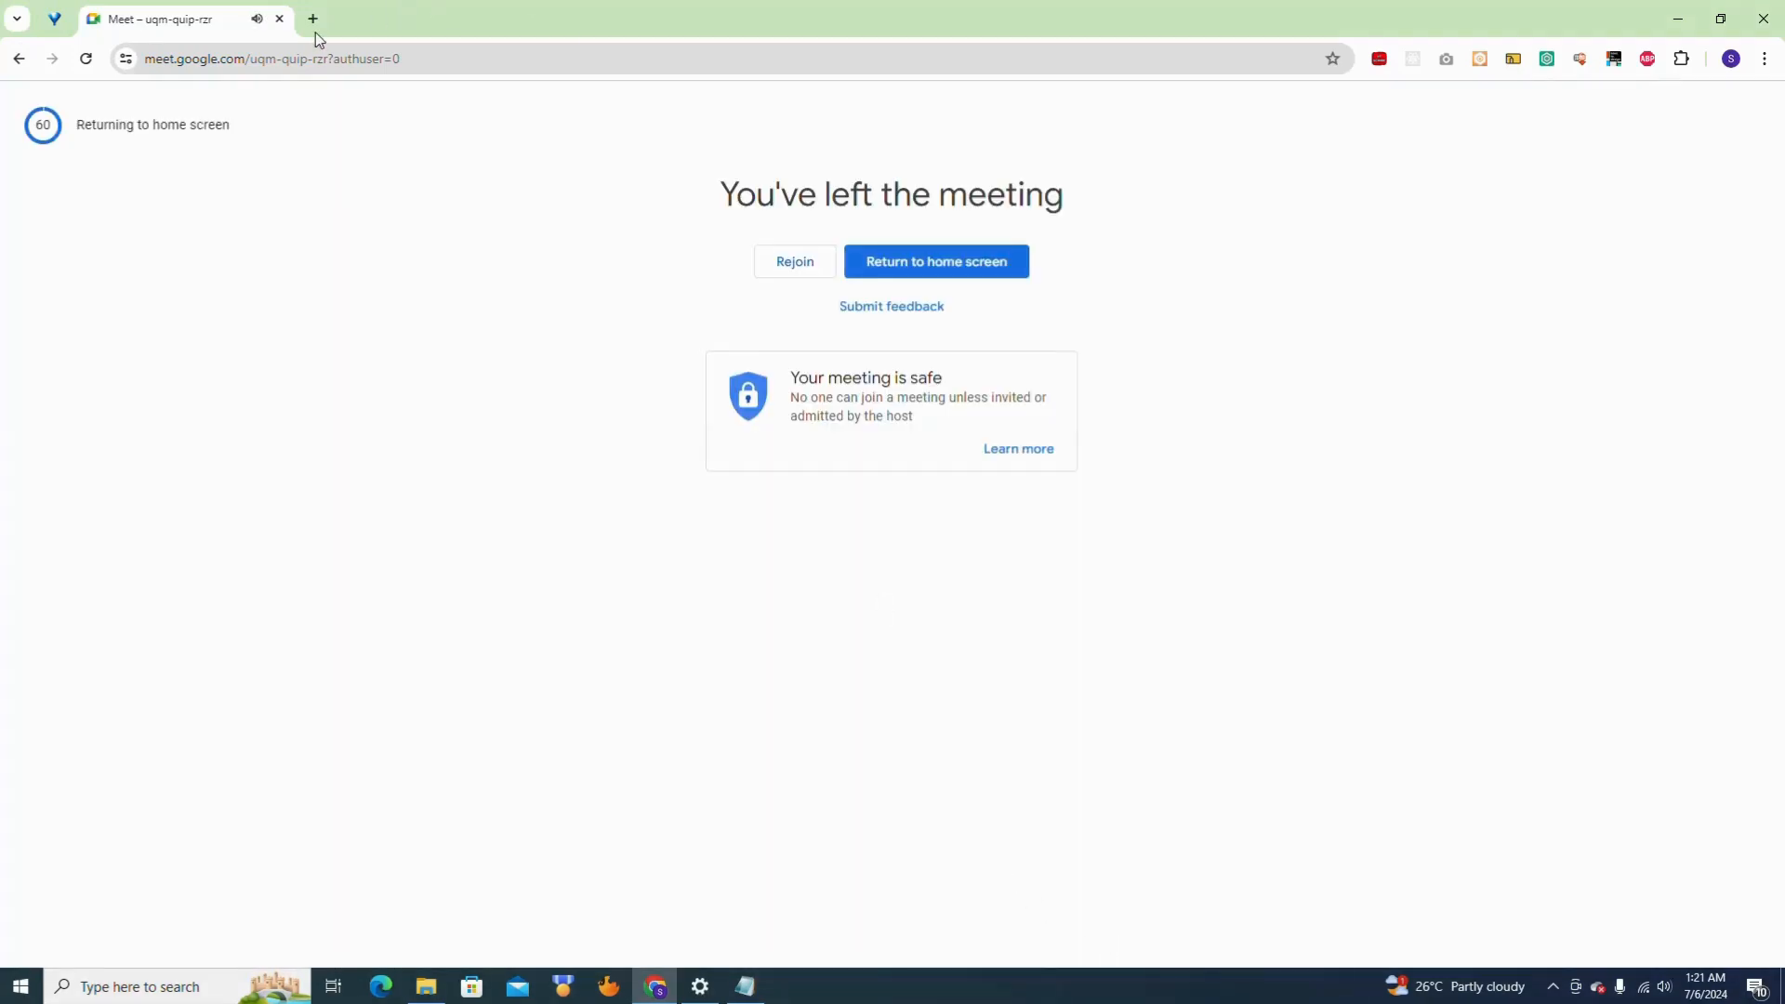
{"action": "mouse_move", "coordinate": [474, 286]}
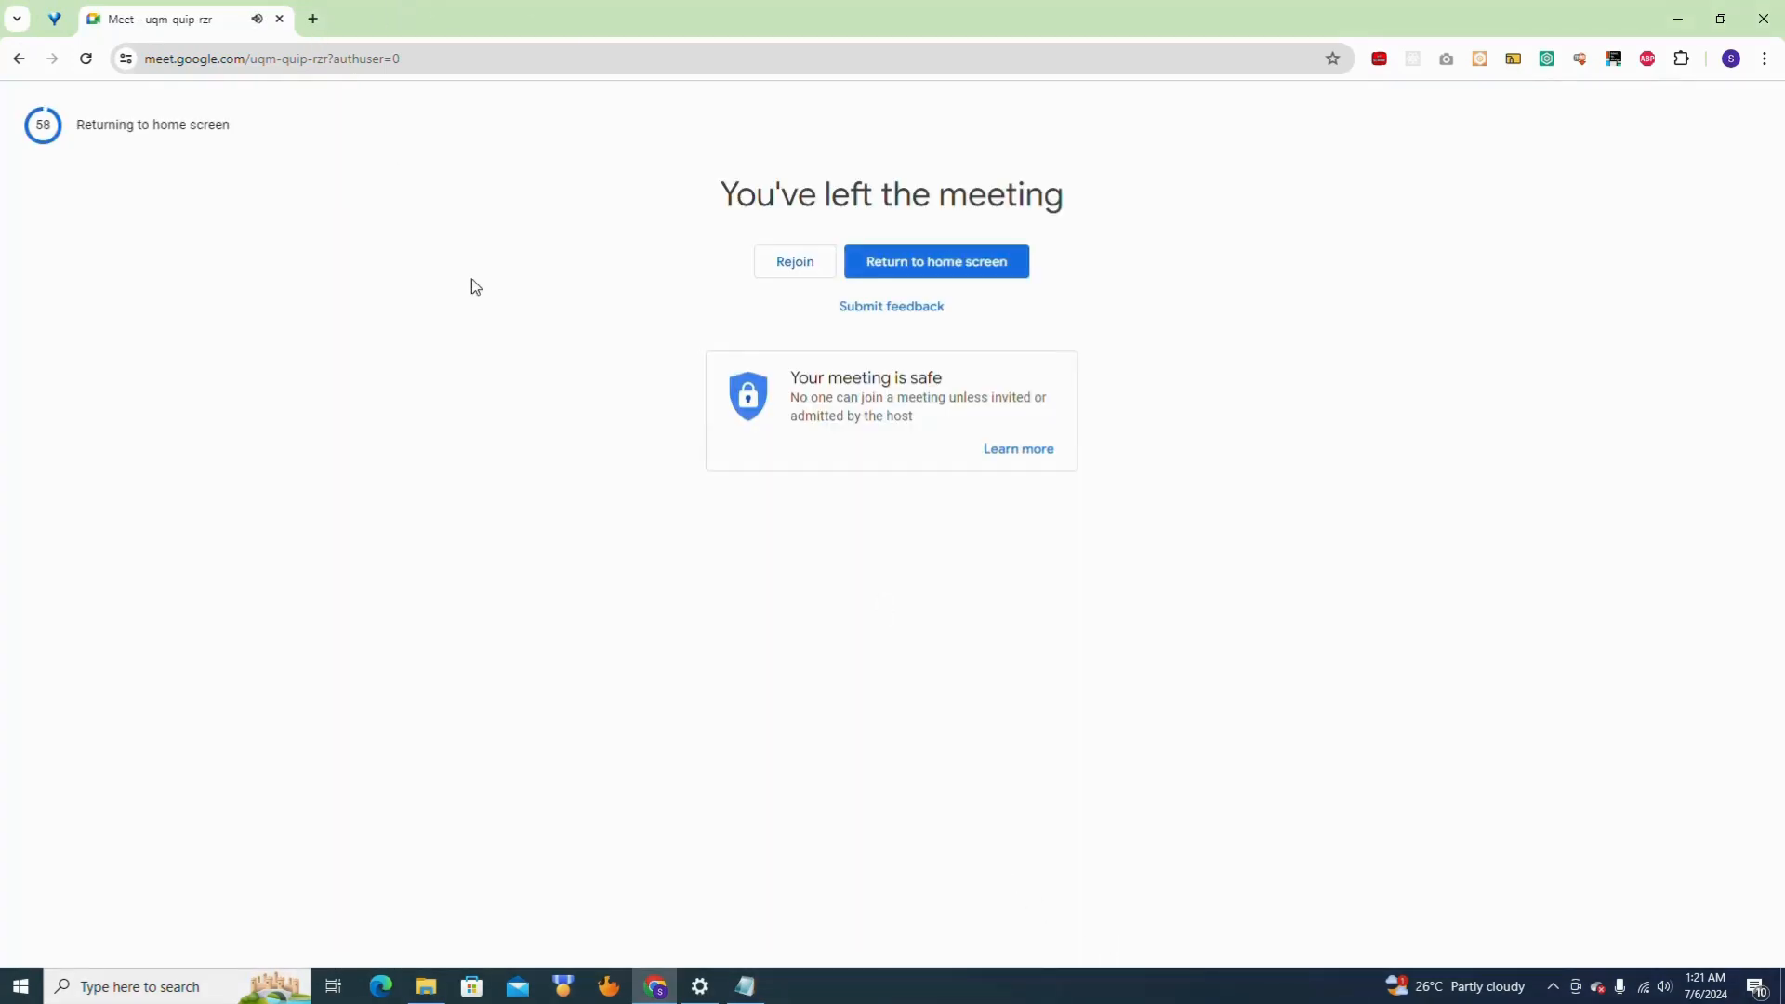